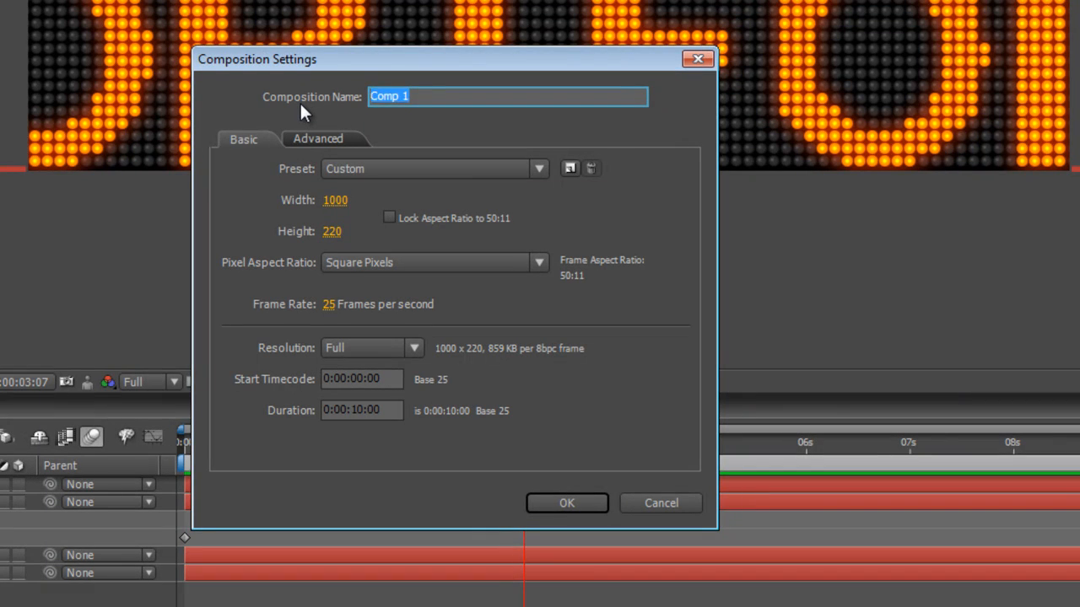
Step: Name the new 1000×220, 25 fps, 10-second composition 'LED signboard' and confirm it
type("LED signboard")
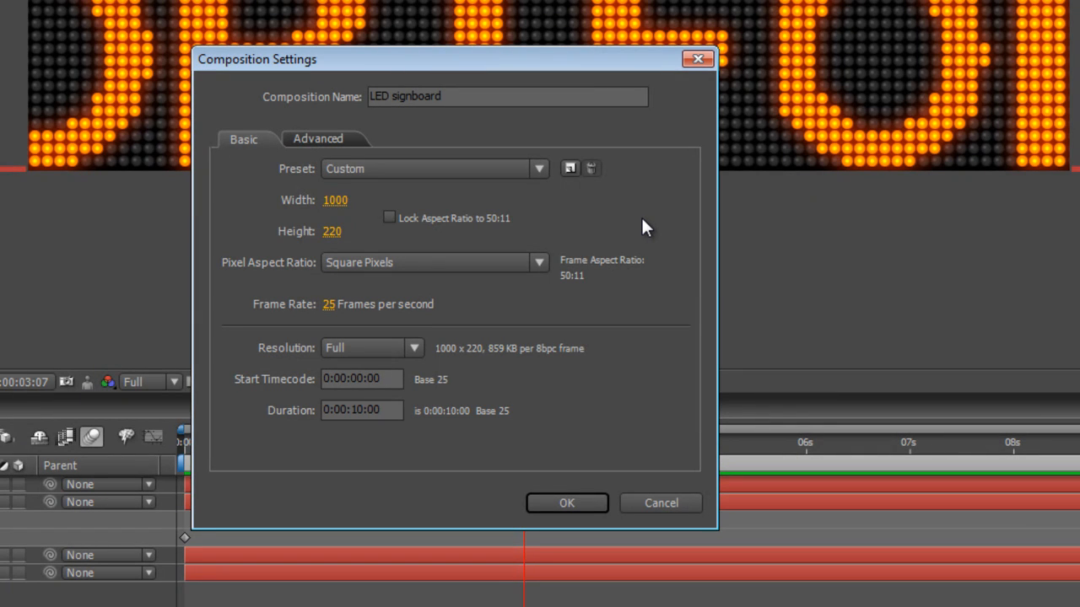
mouse_move(334, 221)
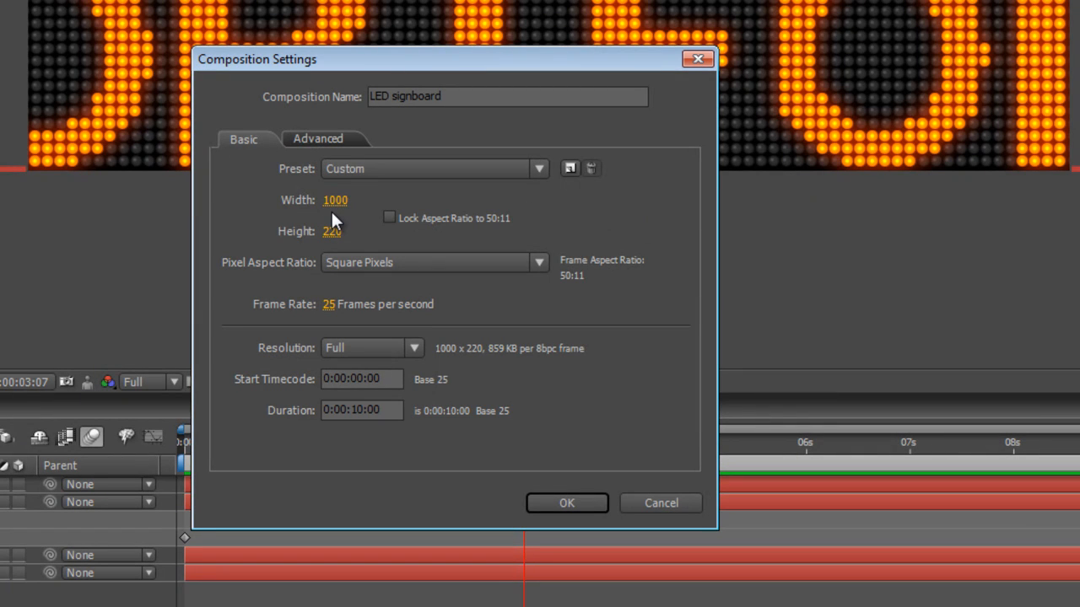
mouse_move(331, 249)
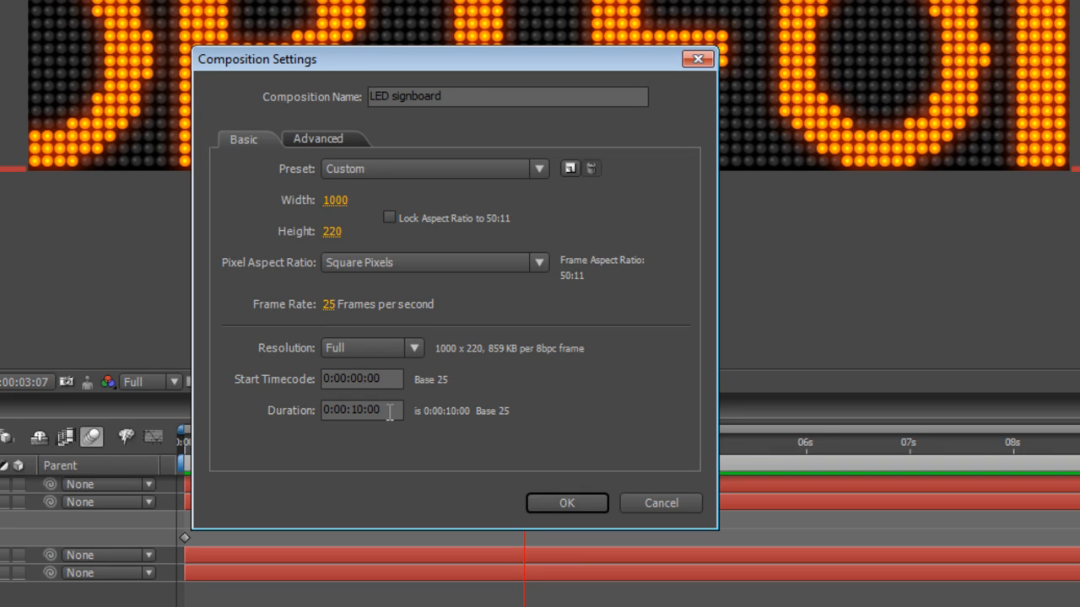
left_click(567, 503)
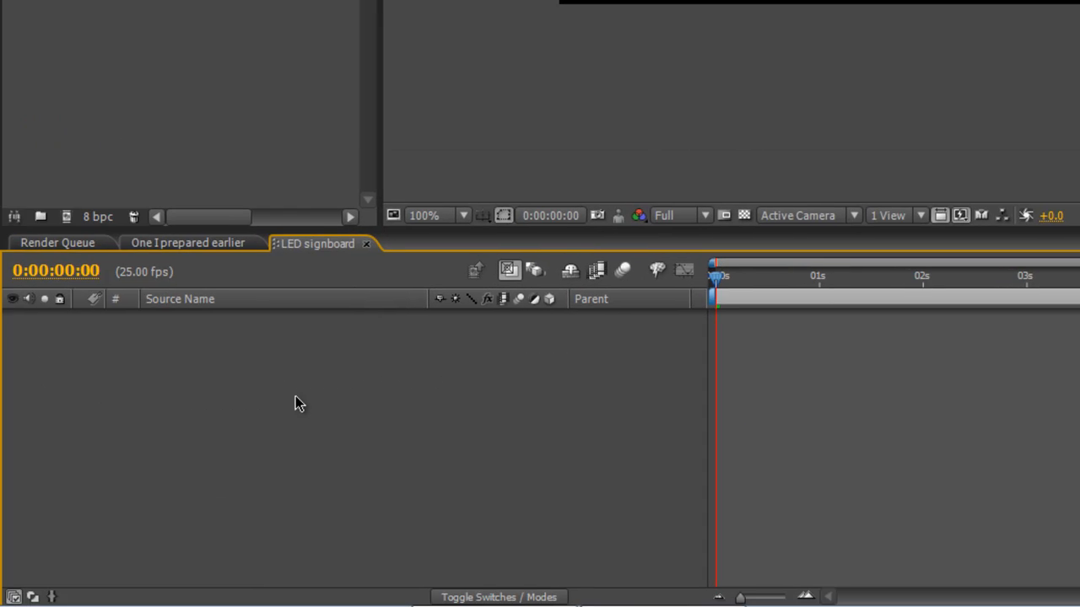
Step: Create a dark grey (#3A3A3A) full-size solid named 'Dark LEDs' from the timeline's New > Solid menu
right_click(300, 410)
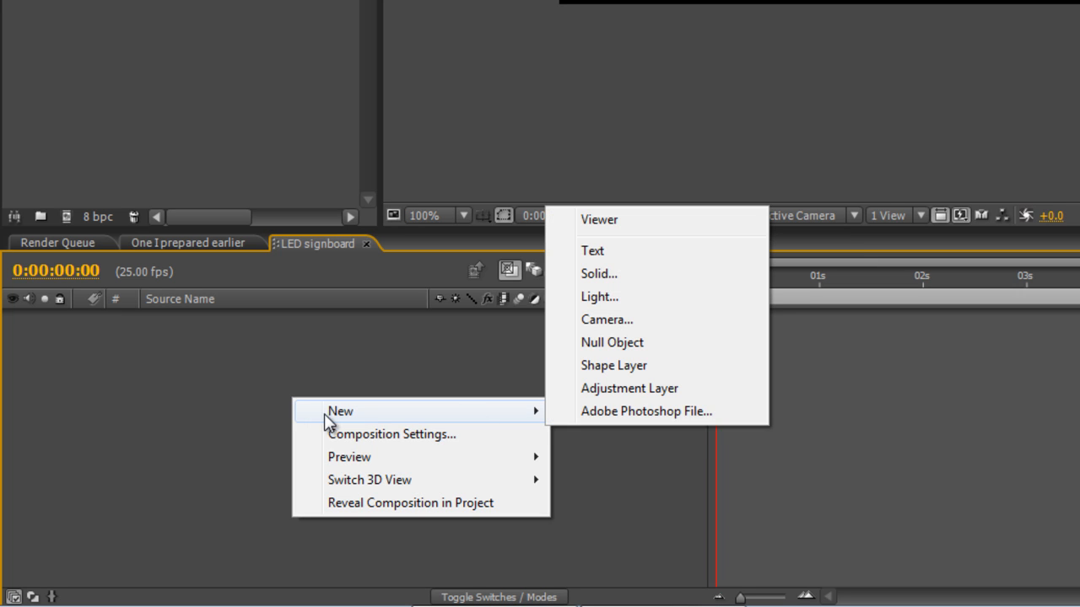
left_click(597, 274)
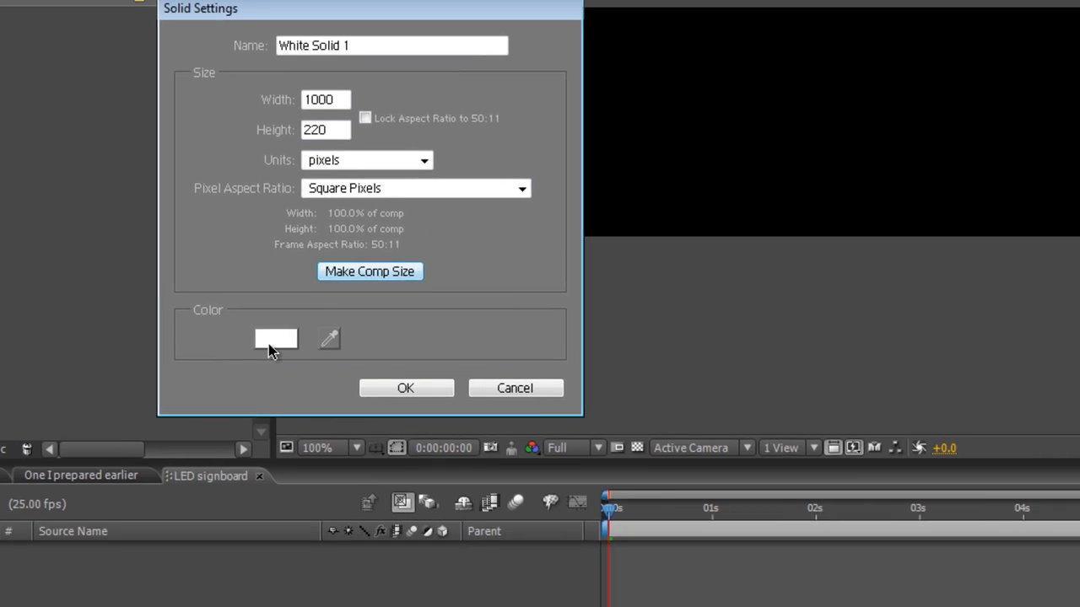
left_click(276, 338)
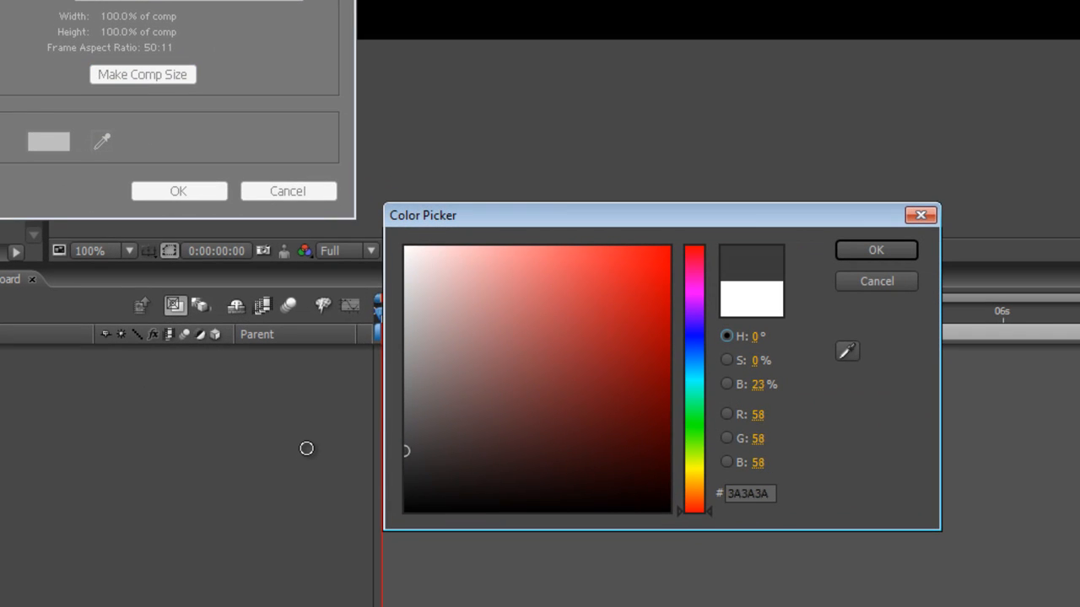
left_click(876, 250)
type("Dark")
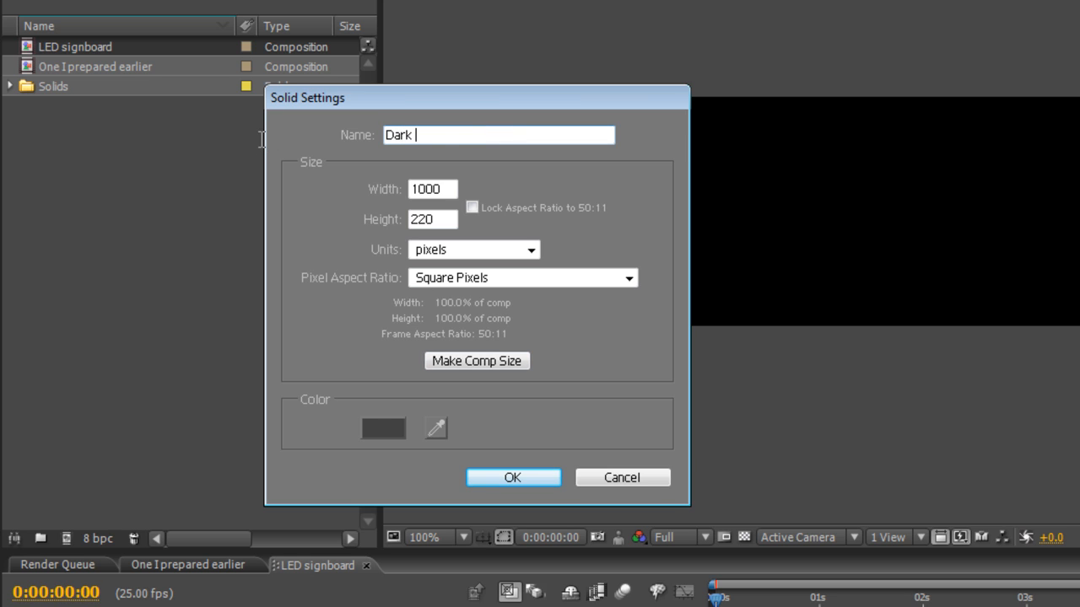
type("LEDs")
type("cc b")
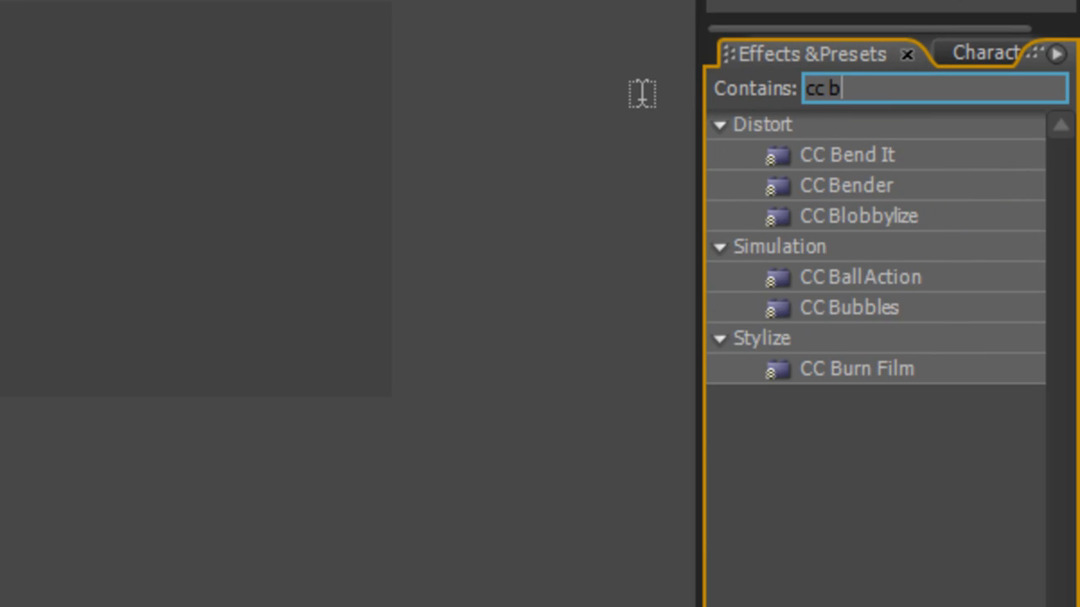
Step: Apply CC Ball Action to Dark LEDs and reduce its Ball Size to 50
type("all")
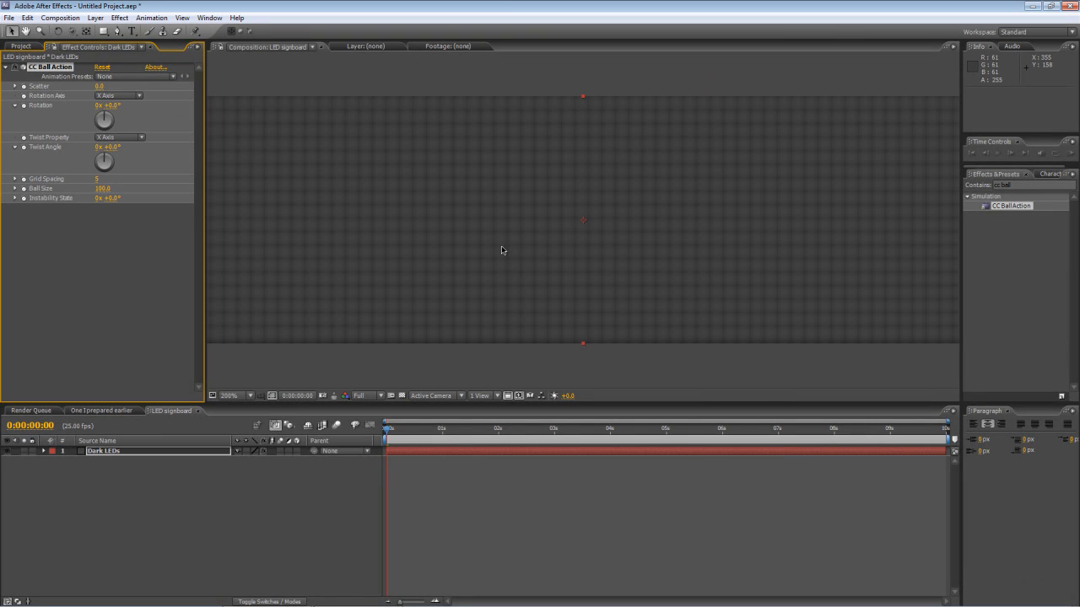
mouse_move(531, 227)
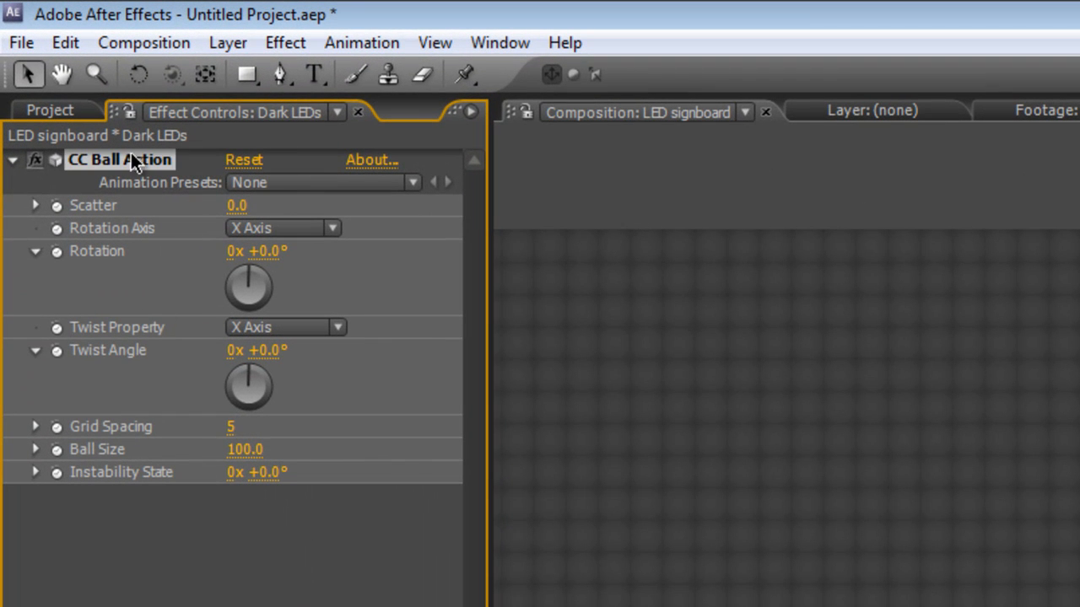
double_click(244, 449)
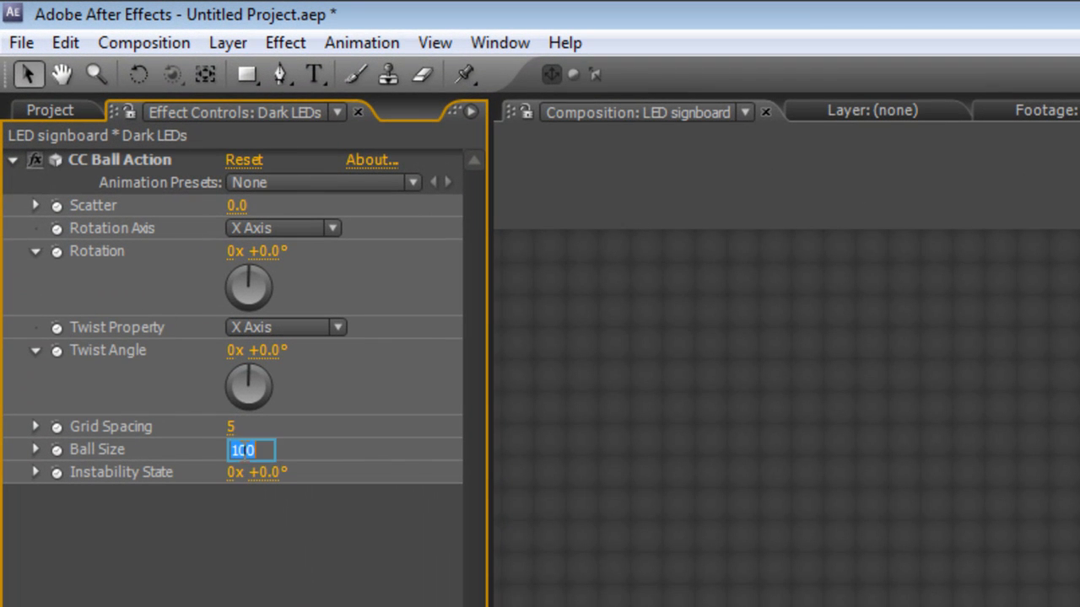
type("50")
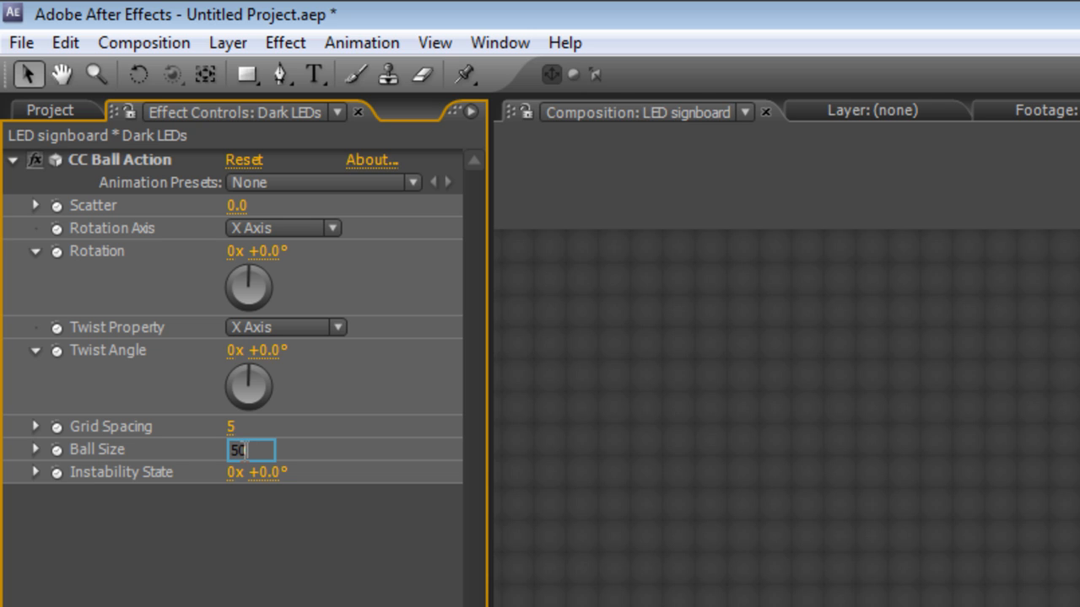
key("Return")
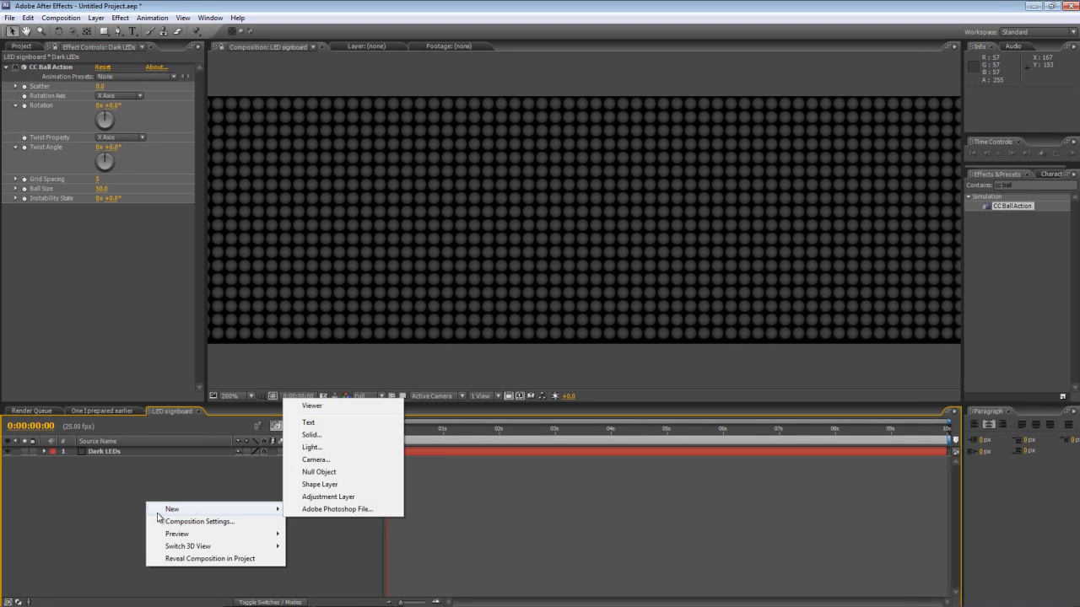
Step: Create a pure white (#FFFFFF) full-size solid named 'Dark LED highlights'
left_click(311, 436)
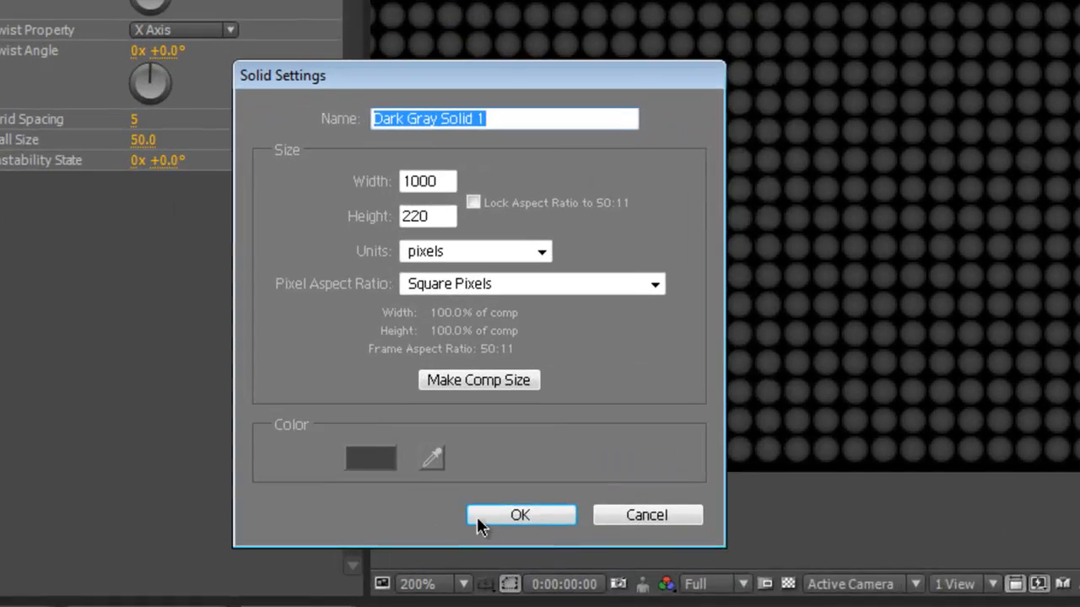
left_click(370, 457)
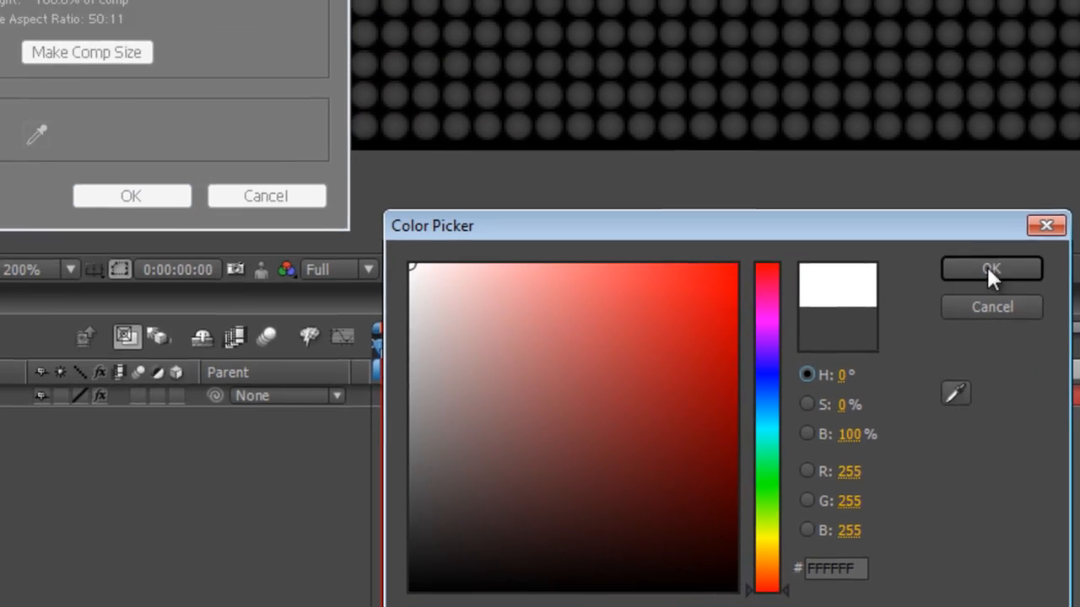
left_click(992, 270)
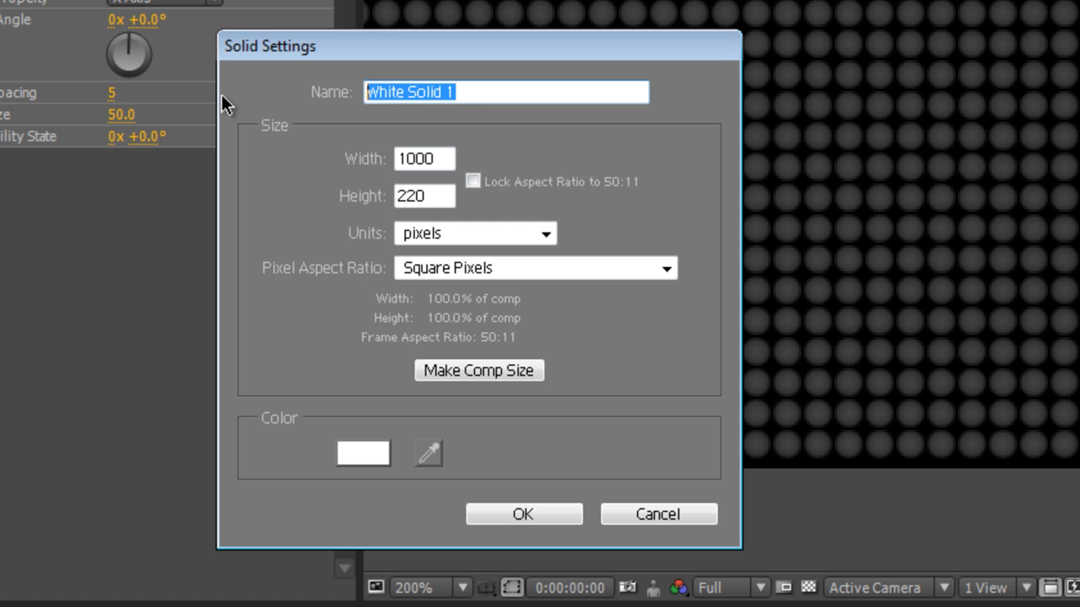
type("Dark LED")
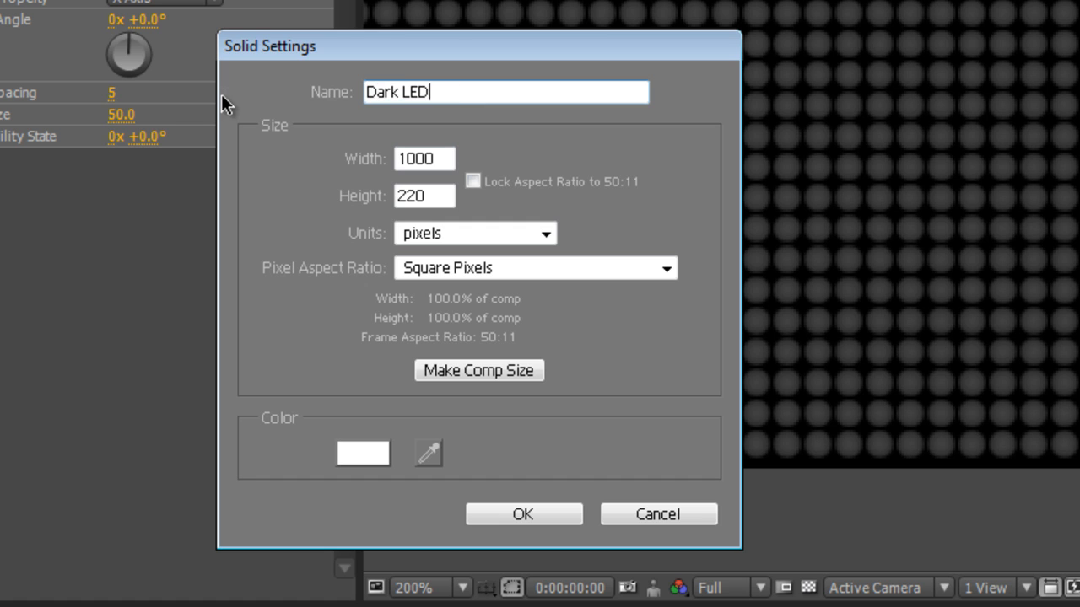
type("highlights")
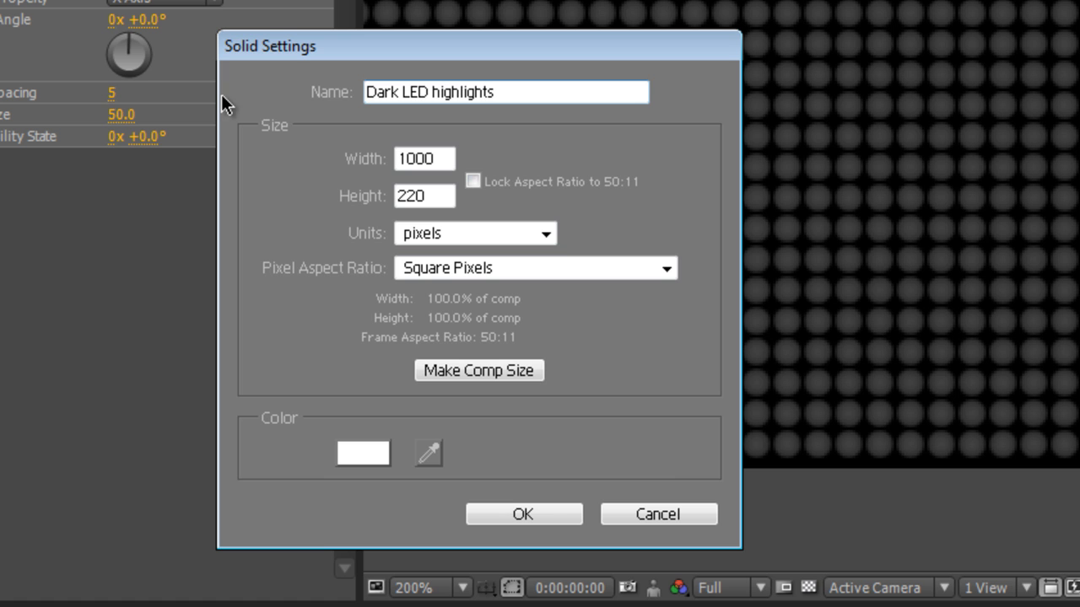
left_click(523, 513)
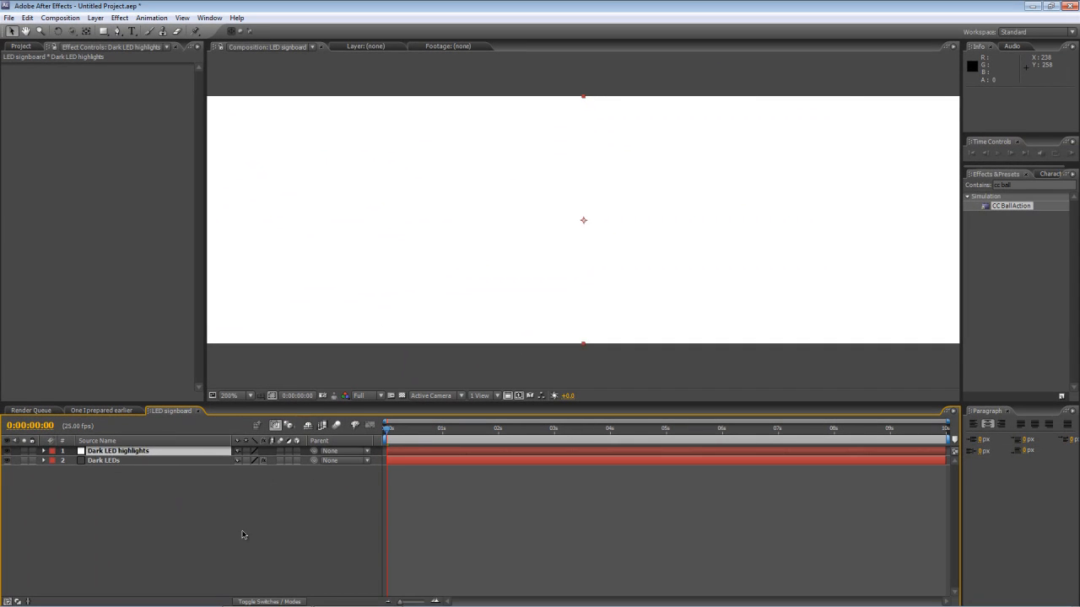
Step: Copy CC Ball Action from Dark LEDs onto Dark LED highlights and set its Ball Size to 20
left_click(105, 460)
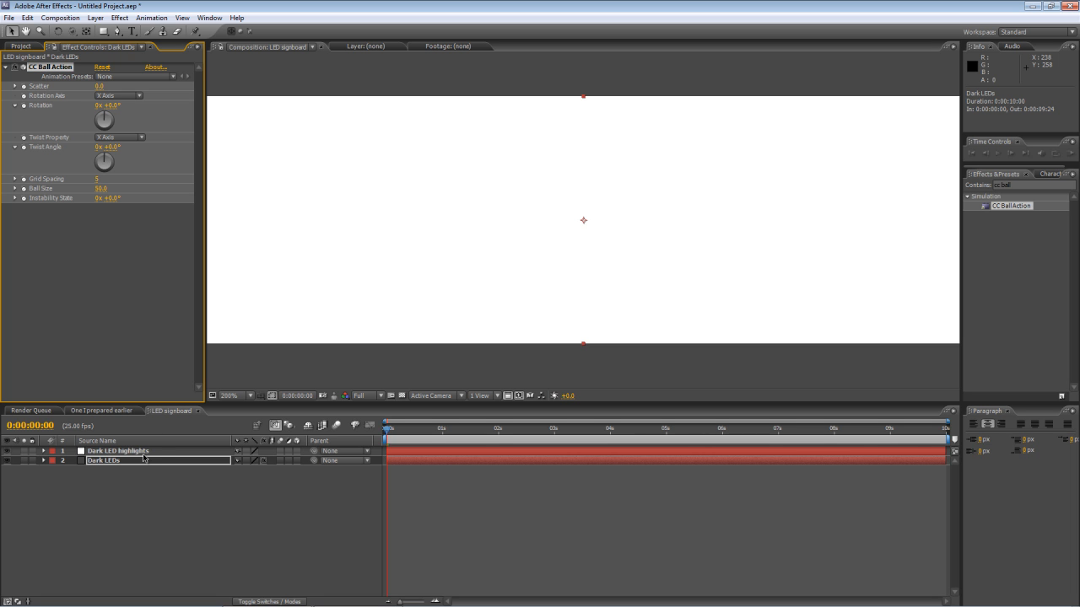
left_click(118, 450)
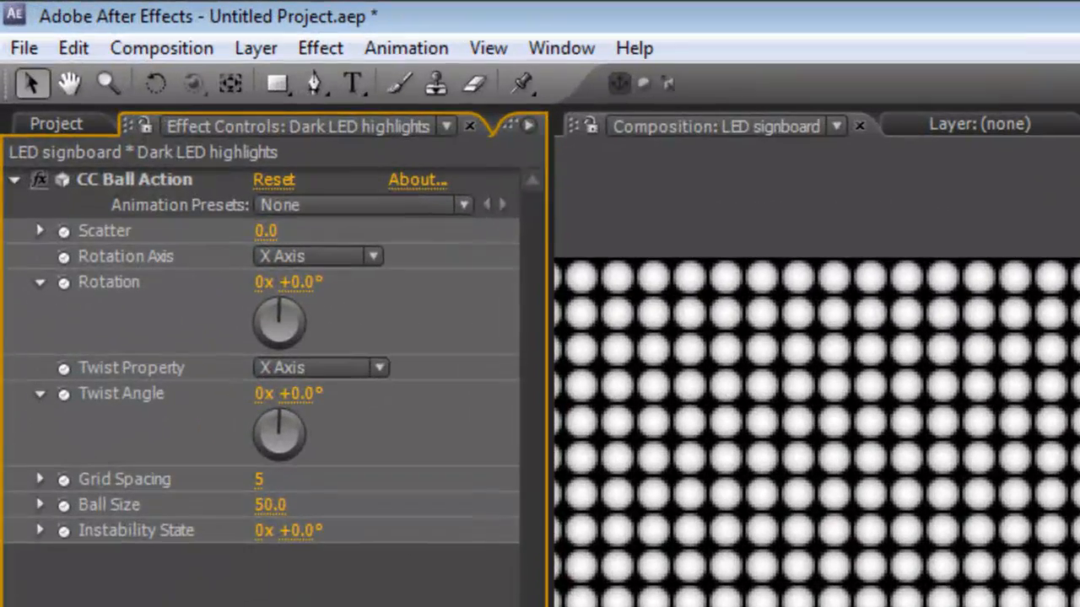
double_click(270, 504)
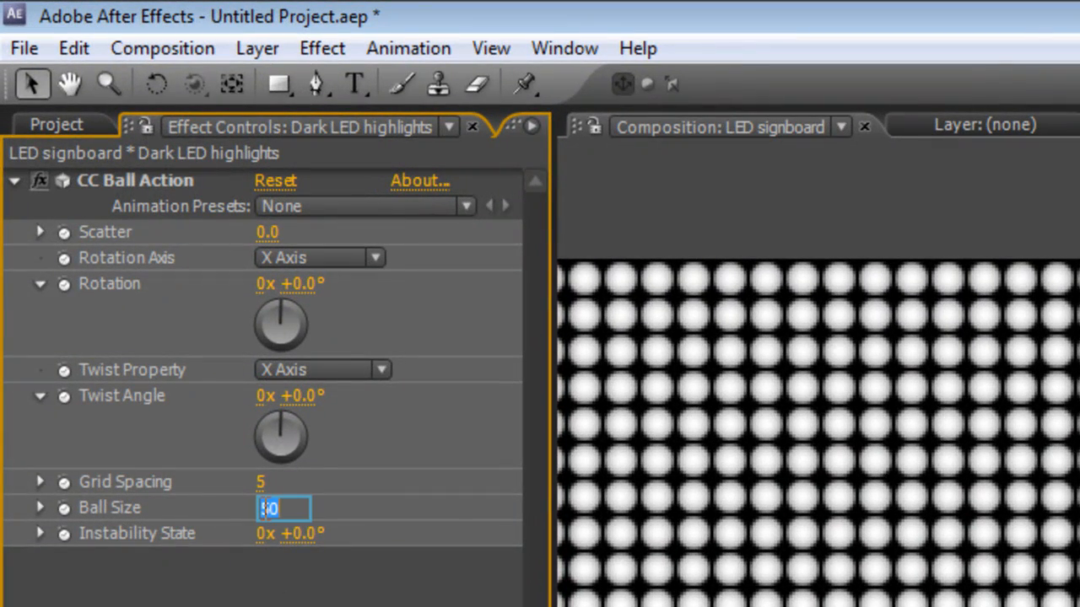
type("20")
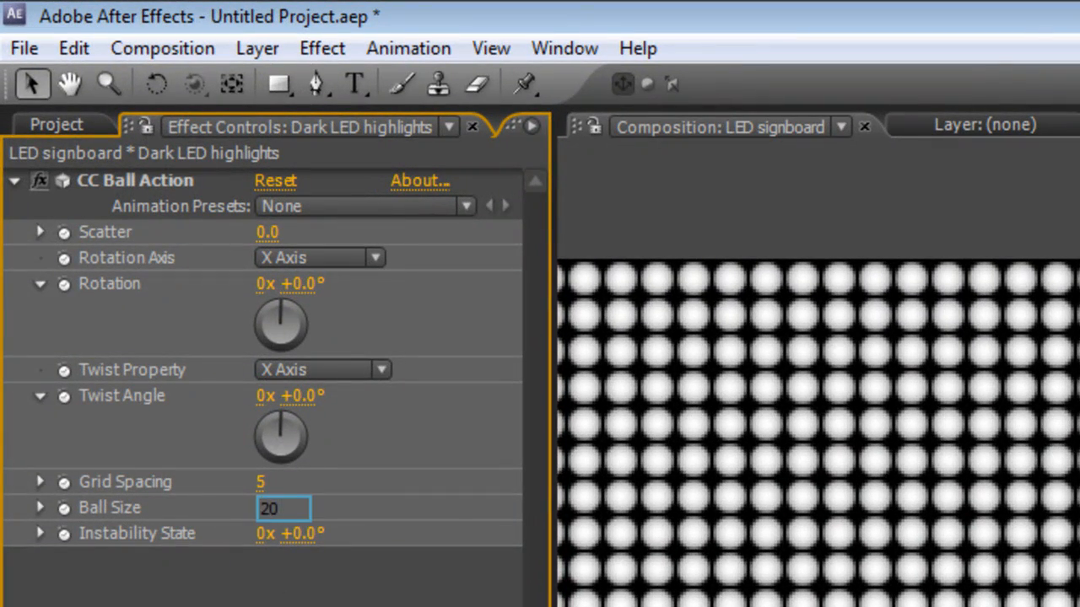
key("Return")
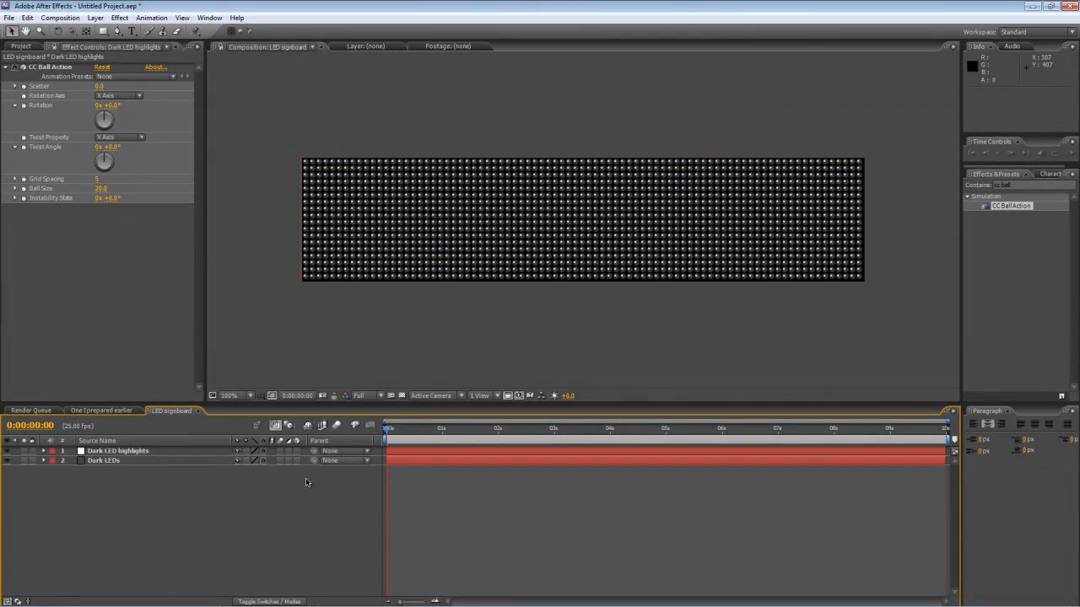
right_click(118, 451)
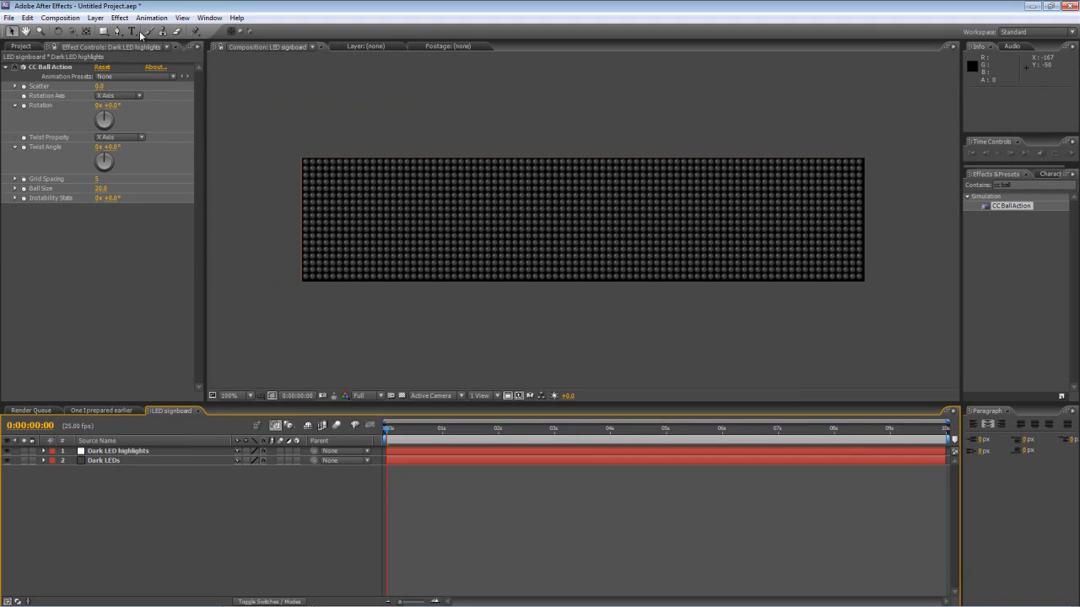
mouse_move(131, 31)
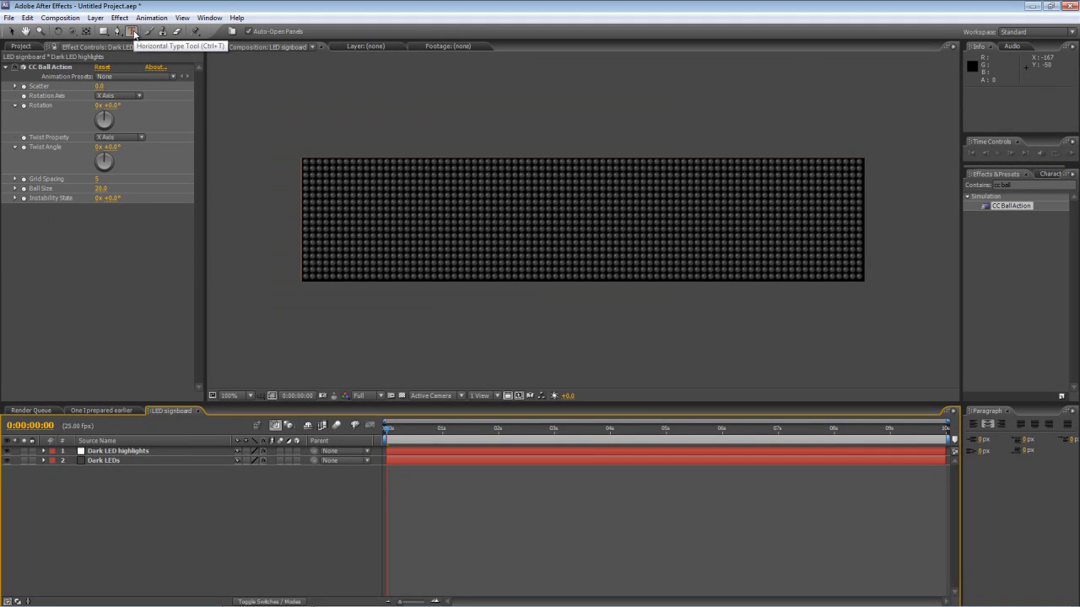
Step: Set the text to bold Arial and scrub its size until the letters fill the board's height
left_click(356, 247)
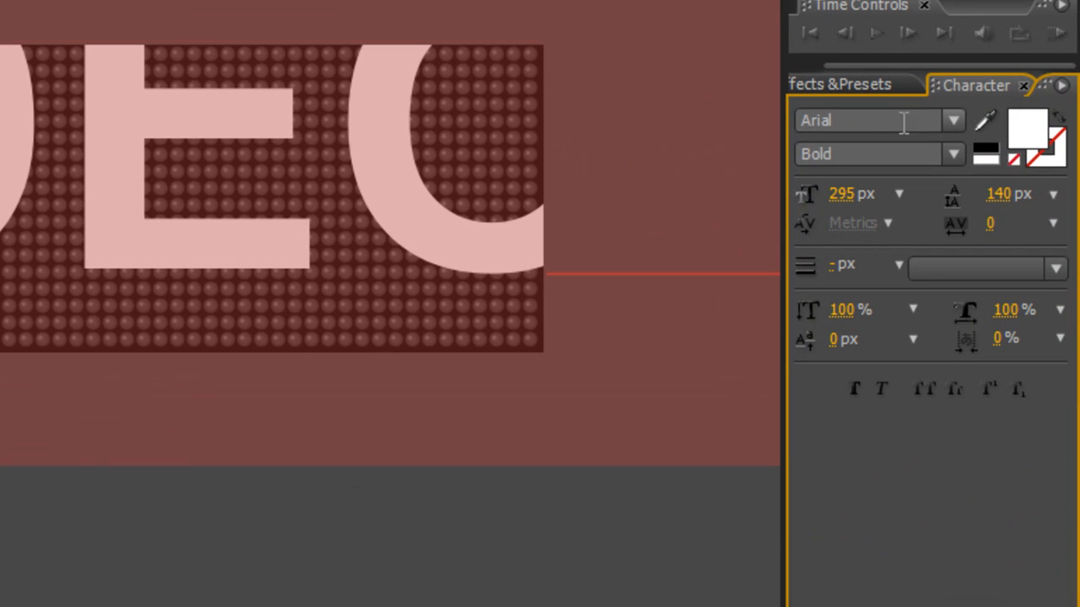
mouse_move(953, 131)
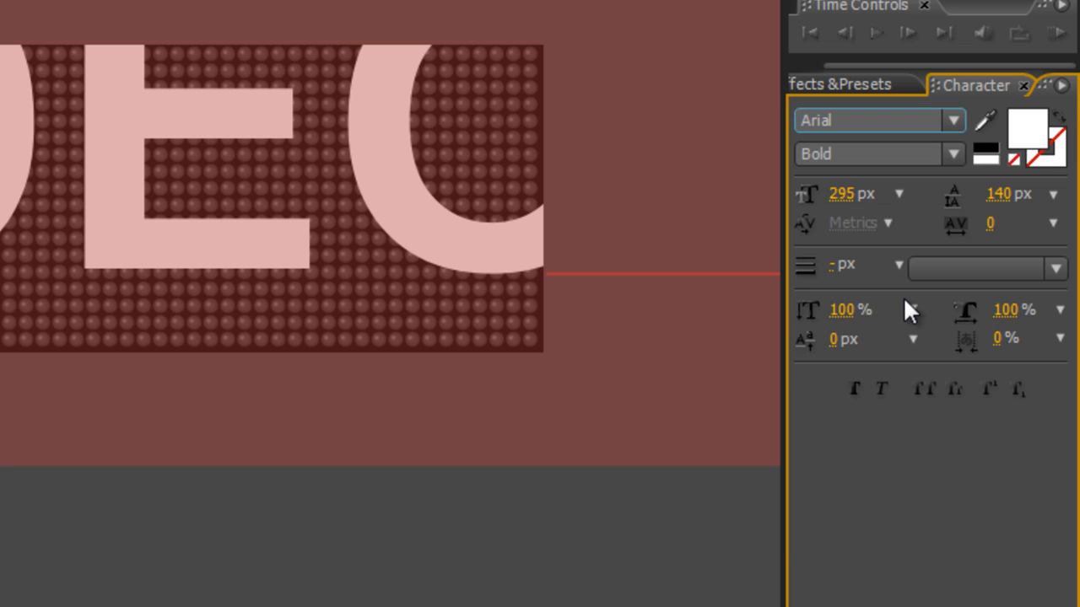
mouse_move(878, 71)
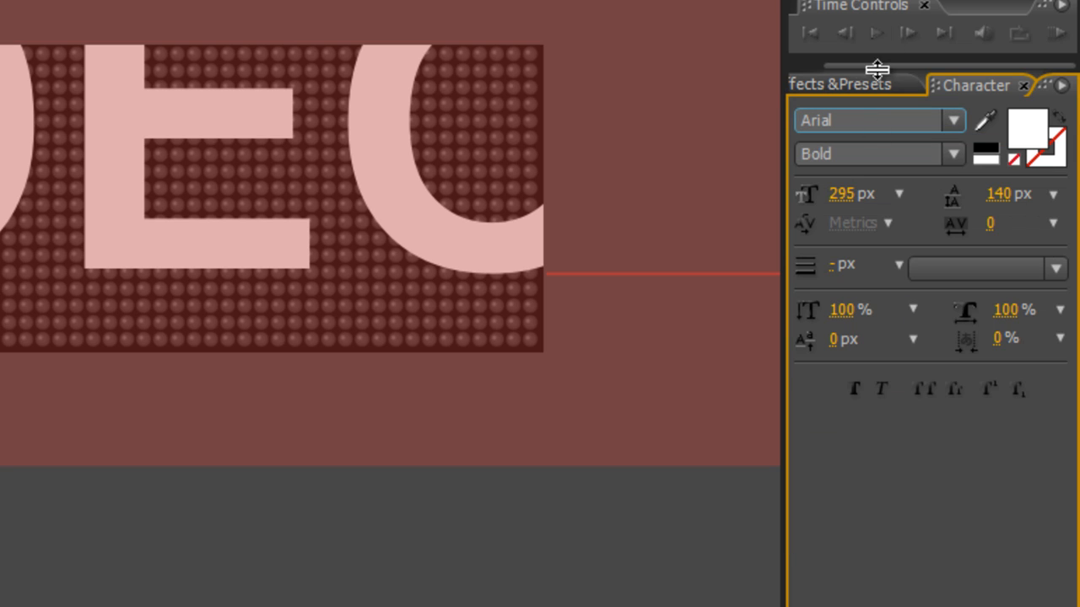
left_click(878, 154)
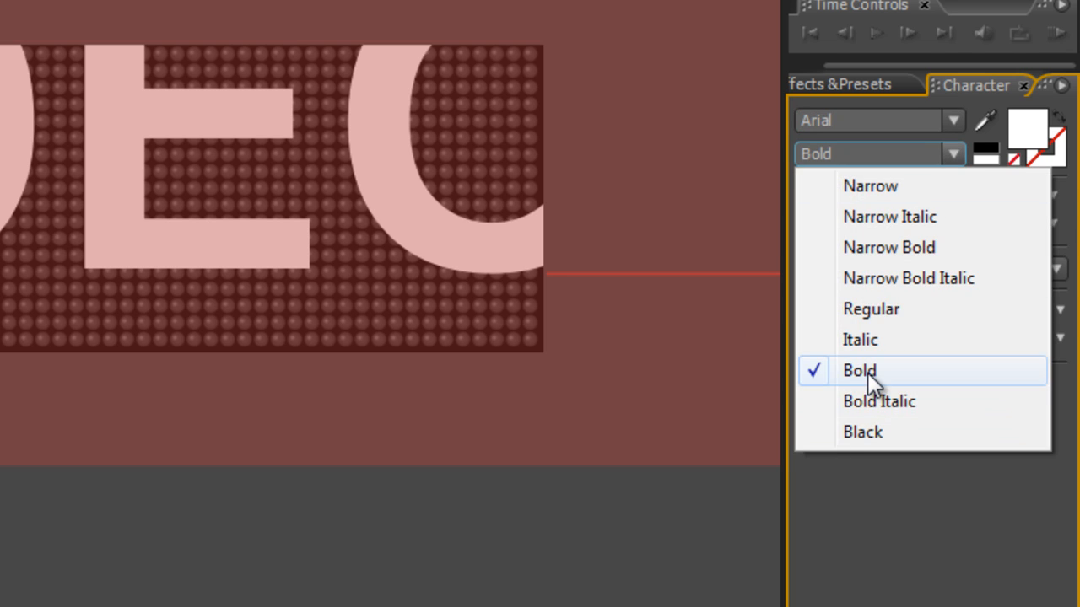
left_click(858, 371)
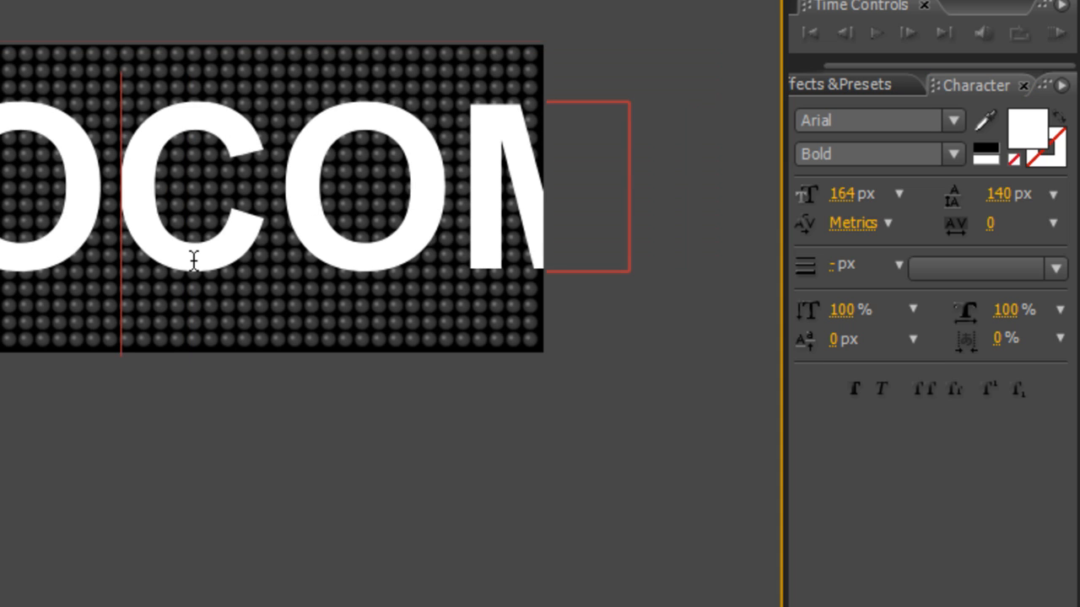
left_click_drag(844, 194, 877, 194)
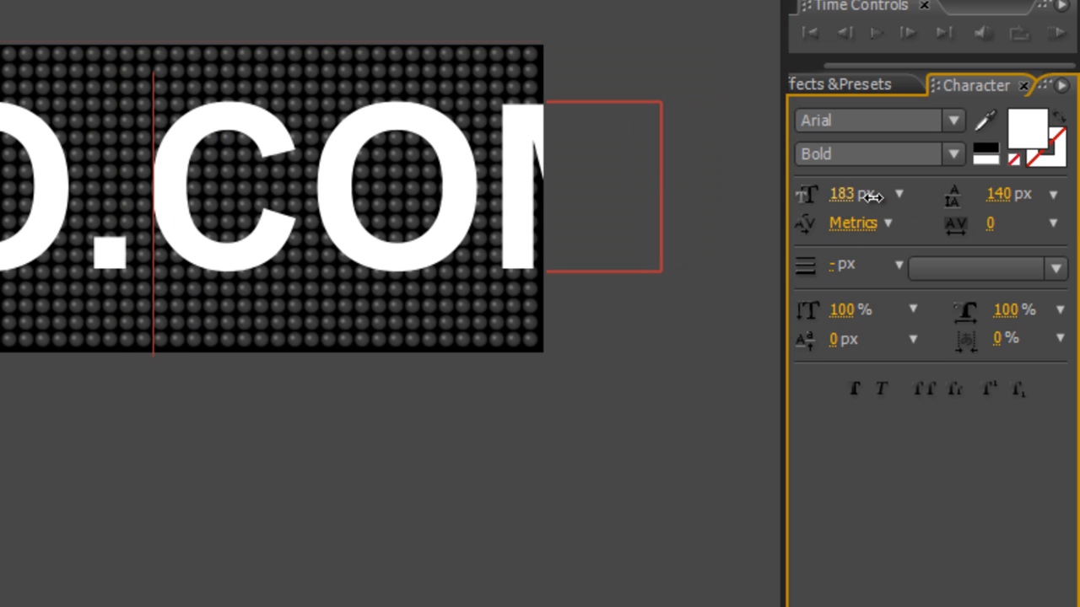
left_click_drag(841, 194, 809, 194)
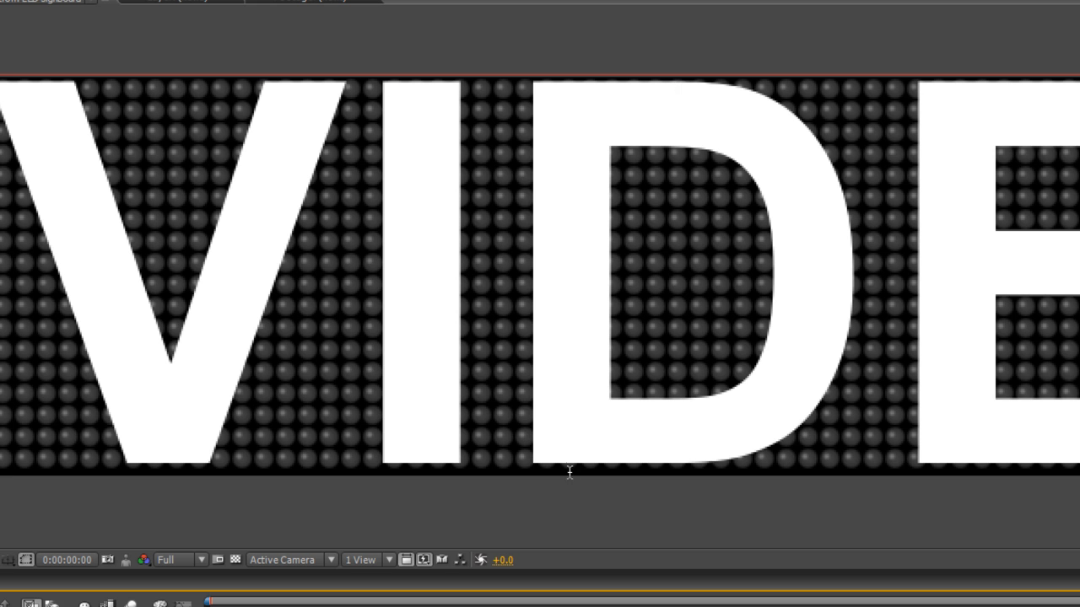
mouse_move(570, 473)
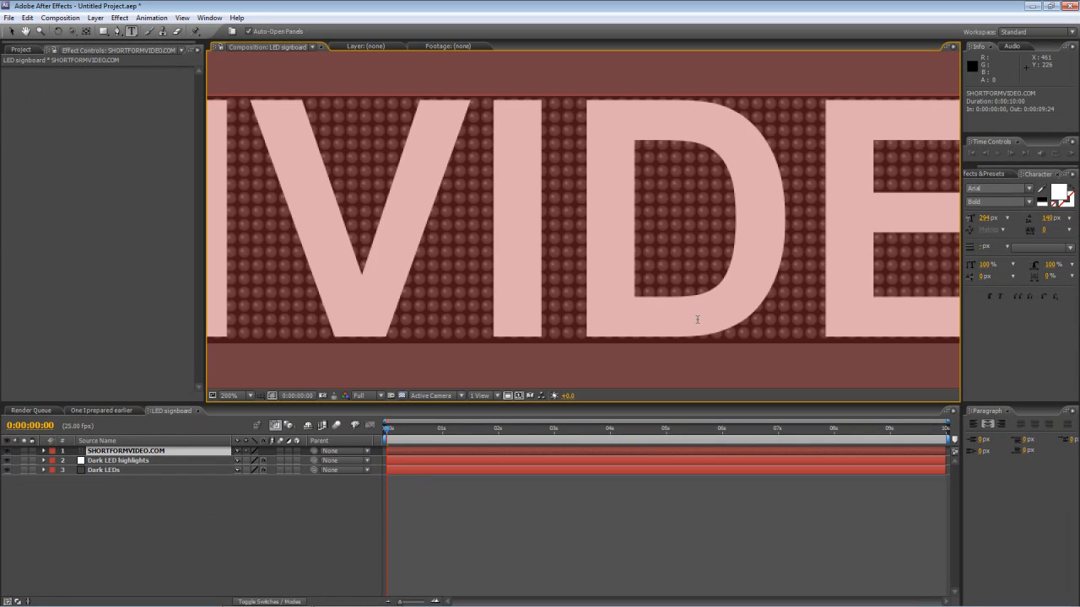
Step: Pick orange as the text fill colour in the Text Color dialog, then deselect the layer
left_click(1060, 187)
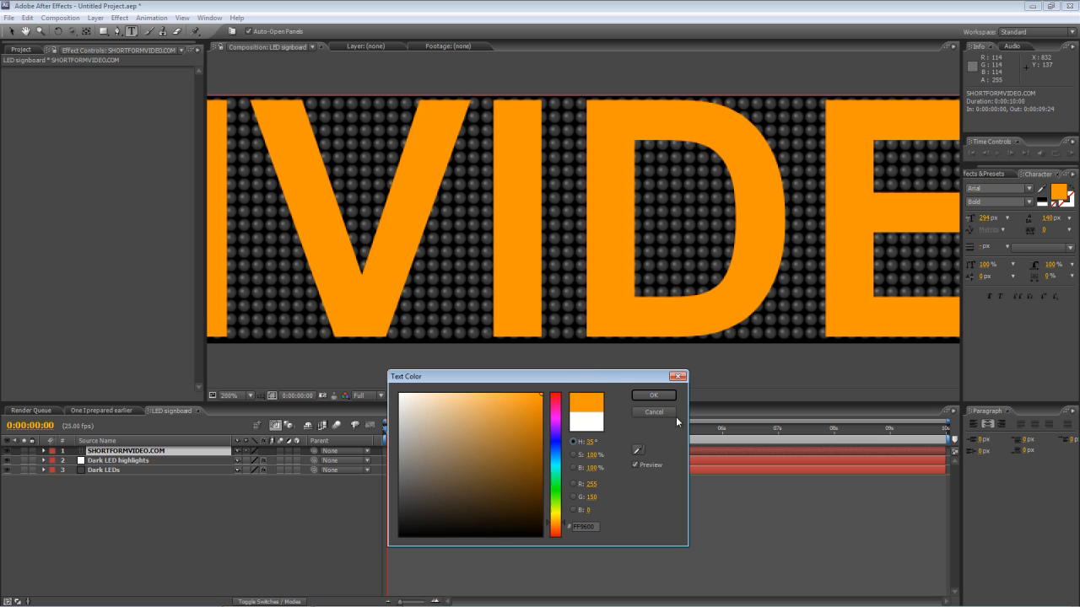
left_click(652, 395)
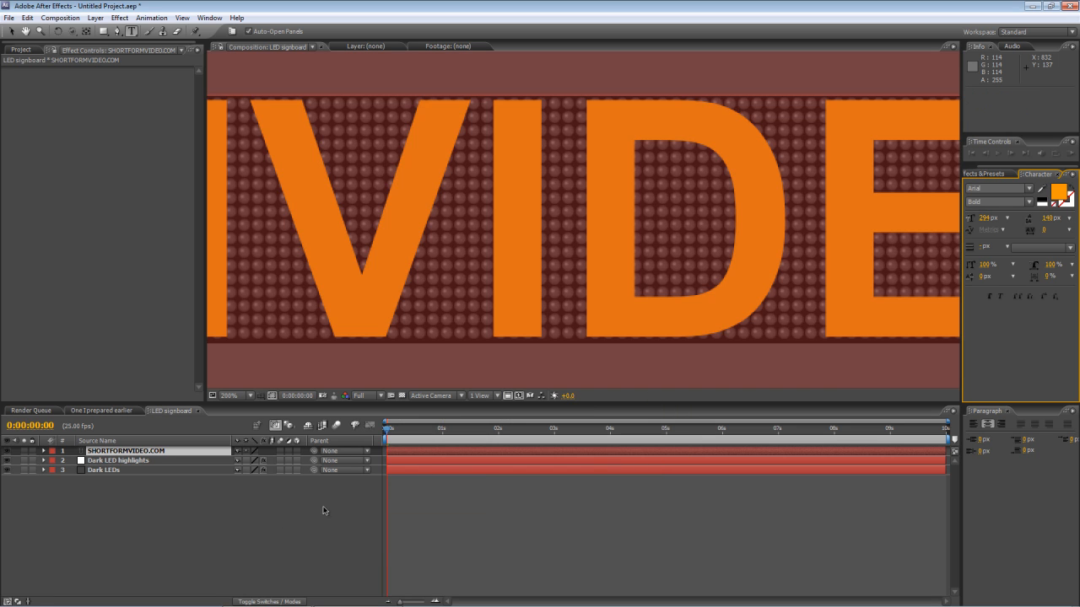
left_click(239, 395)
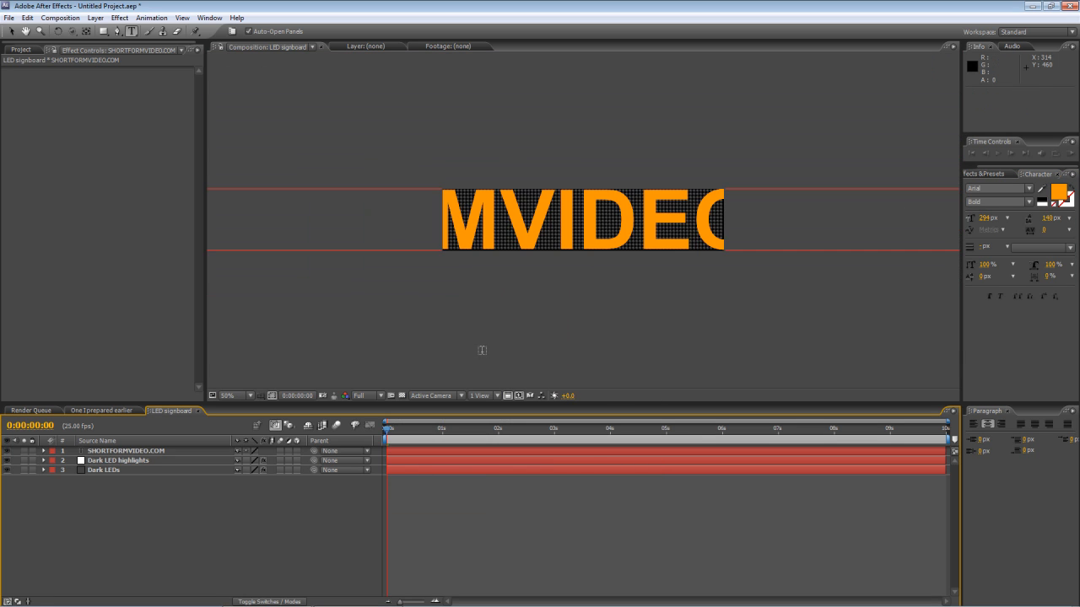
Step: Copy Dark LEDs' CC Ball Action and paste it onto the SHORTFORMVIDEO.COM text layer
left_click(104, 469)
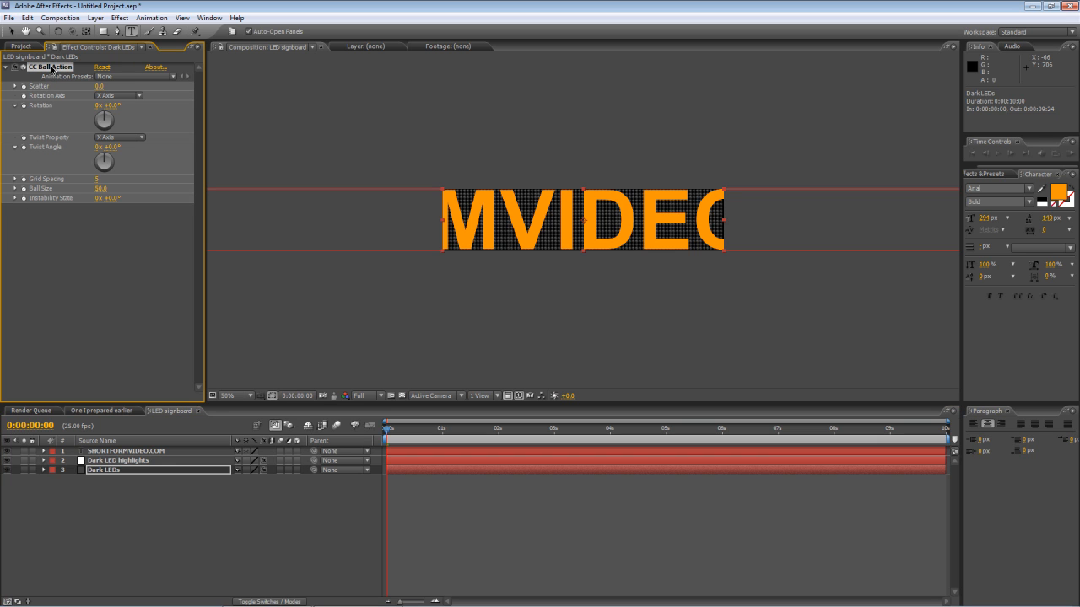
left_click(125, 451)
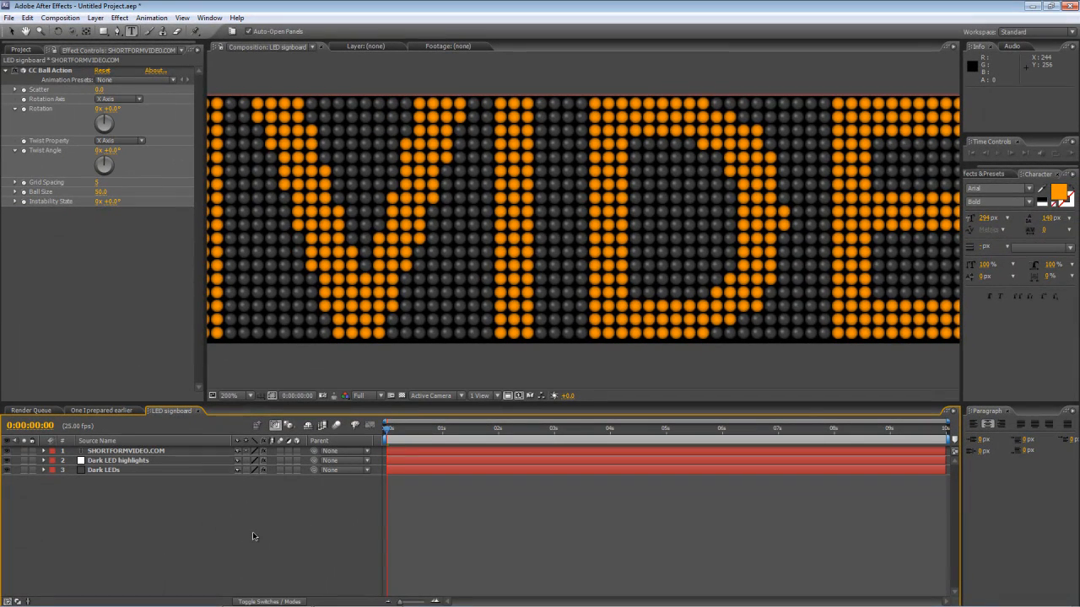
mouse_move(561, 220)
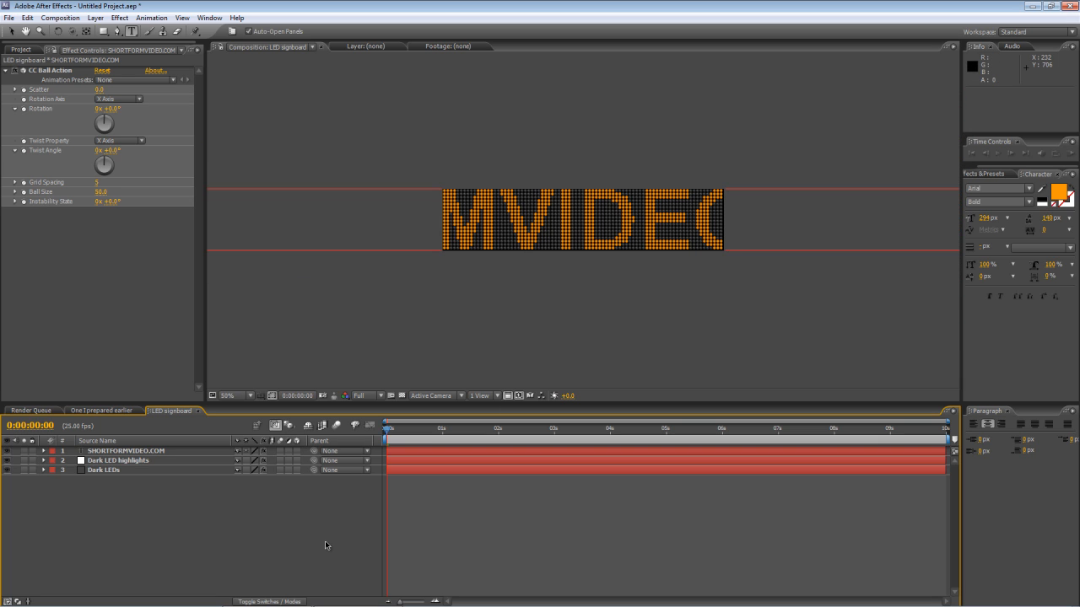
Step: Keyframe the text layer's Position so it scrolls off the left edge by the last frame
left_click(125, 451)
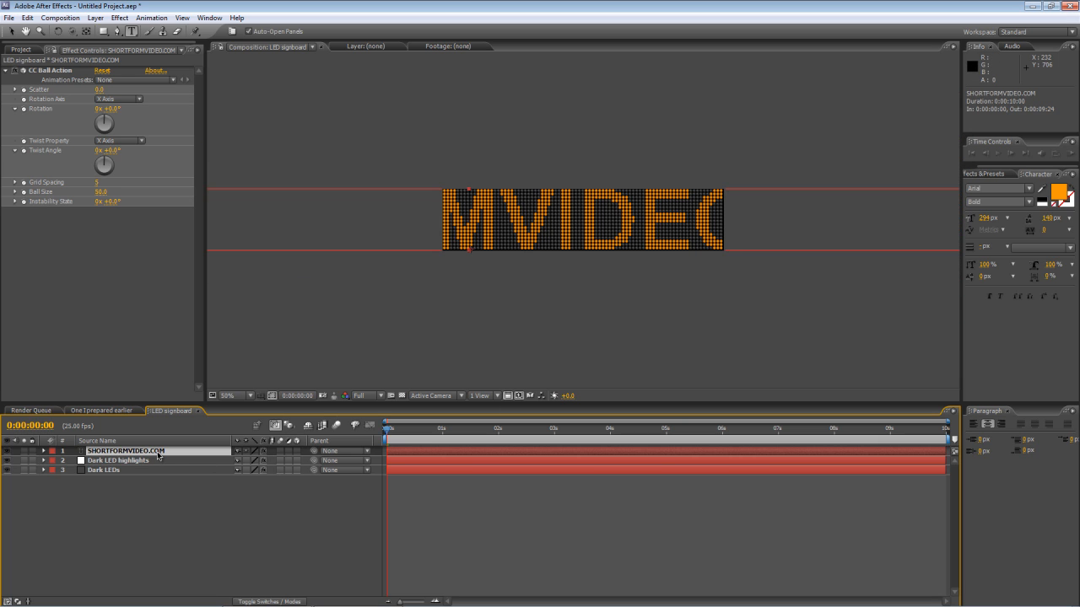
left_click(44, 452)
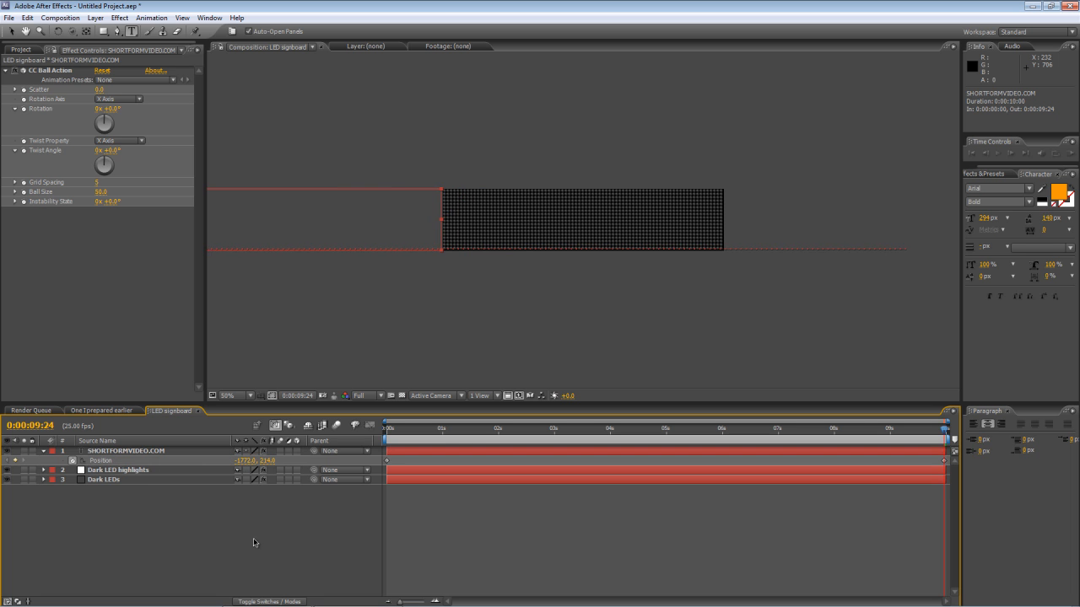
left_click(230, 395)
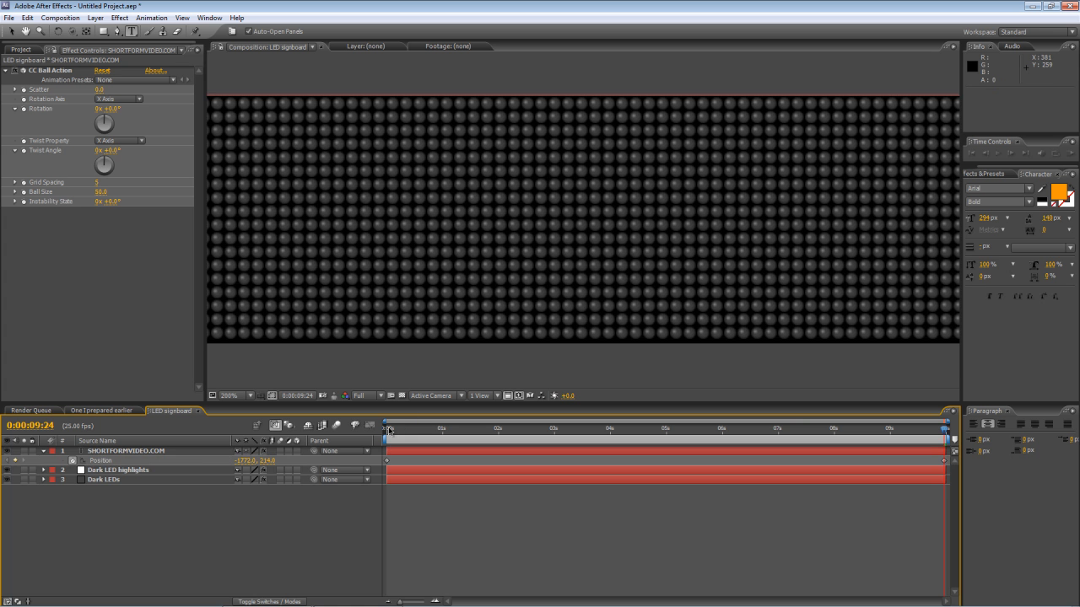
left_click(496, 428)
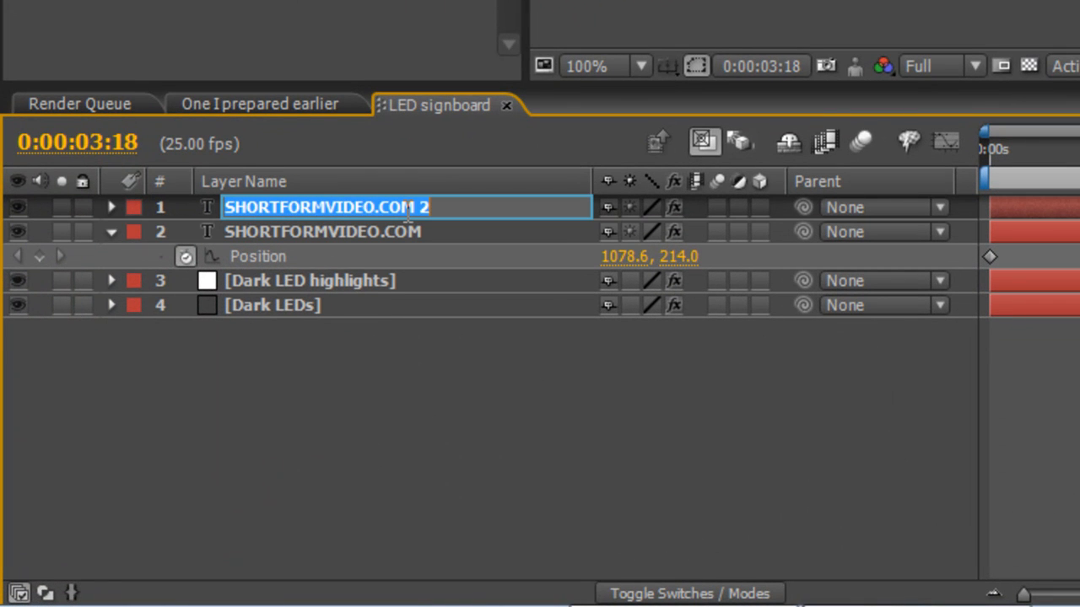
Step: Rename the duplicated text layer 'Bright LED Highlights'
type("Bright LED Highlights")
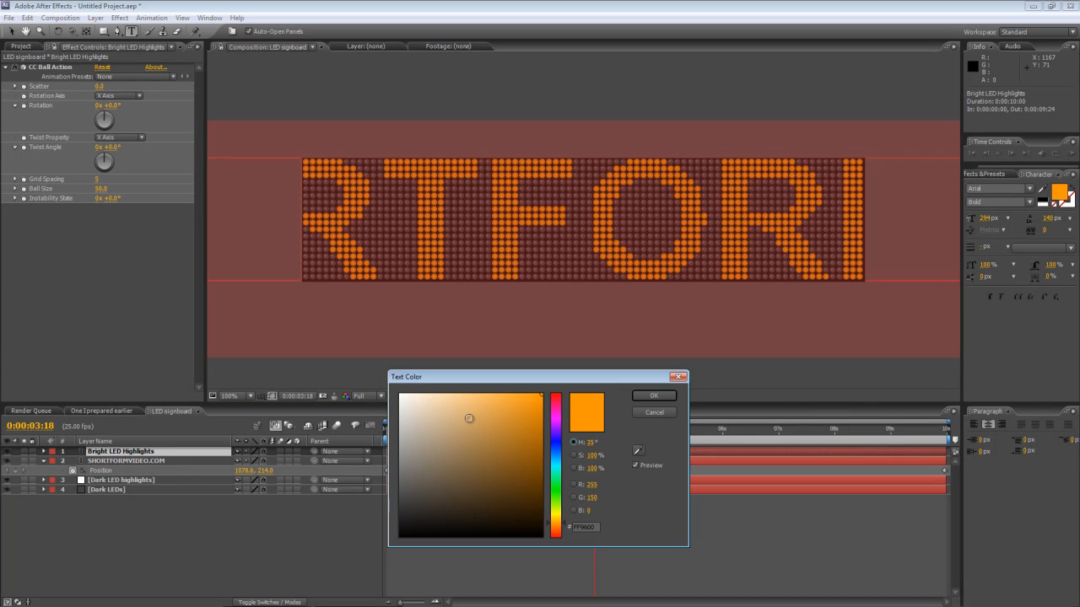
Step: Confirm the highlight text colour and scrub CC Ball Action's Ball Size down to about 26
left_click(653, 395)
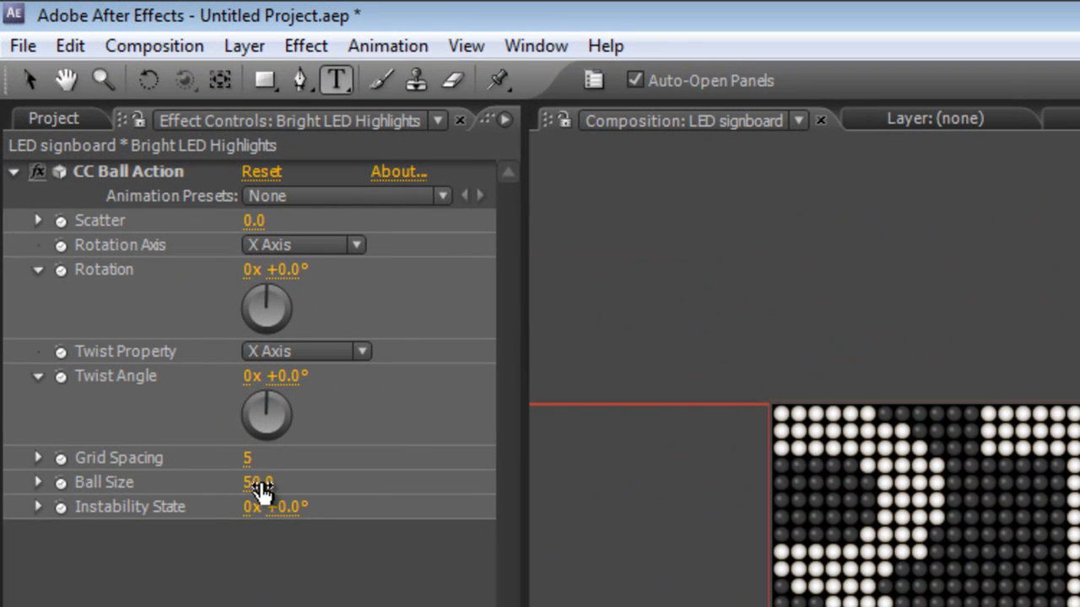
left_click_drag(257, 482, 236, 482)
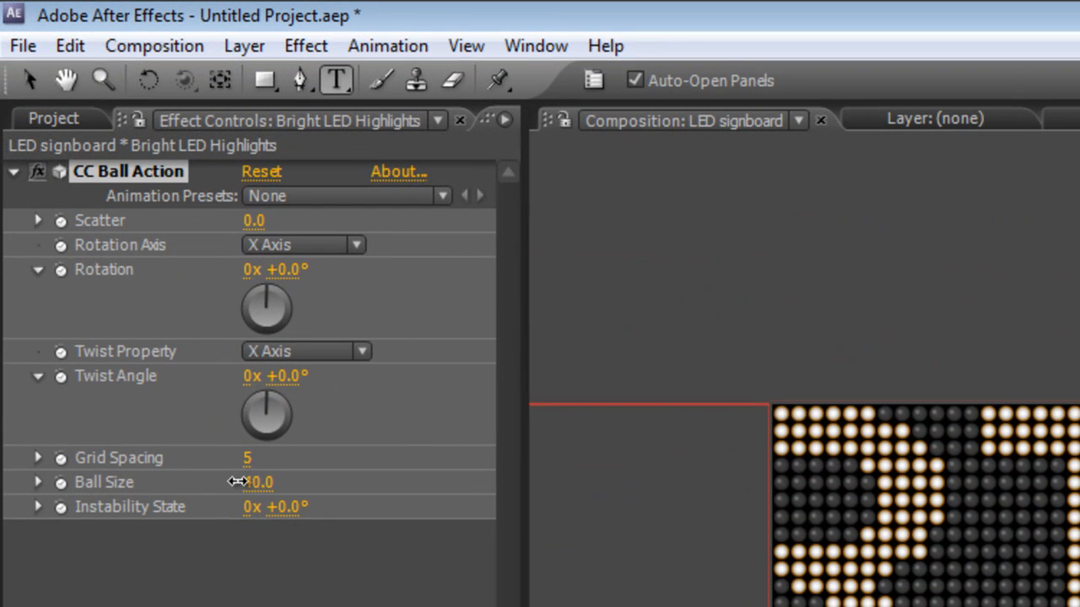
left_click_drag(253, 482, 269, 482)
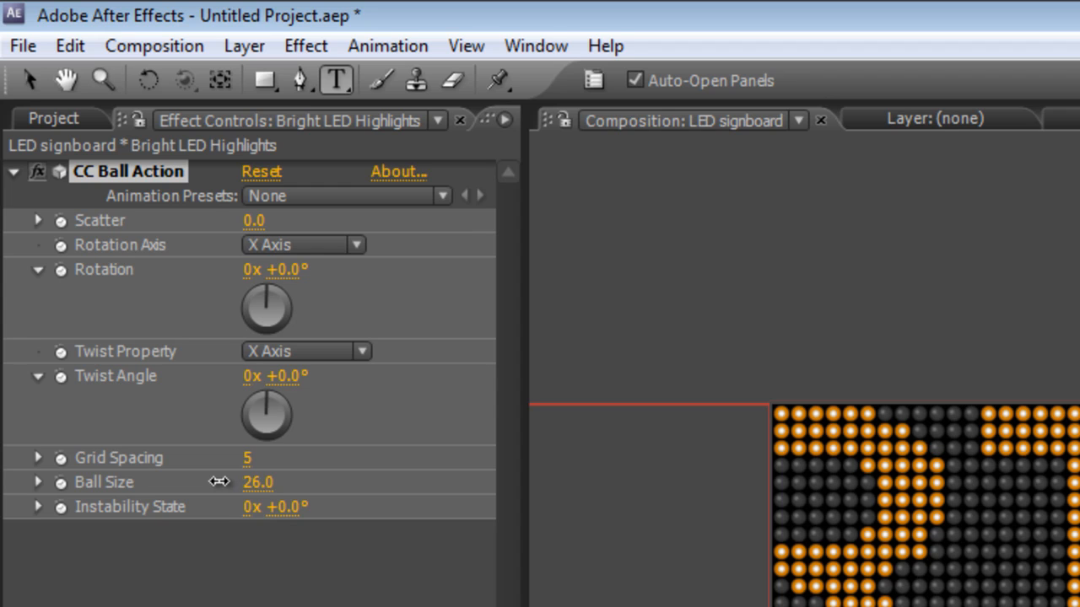
left_click_drag(261, 482, 253, 482)
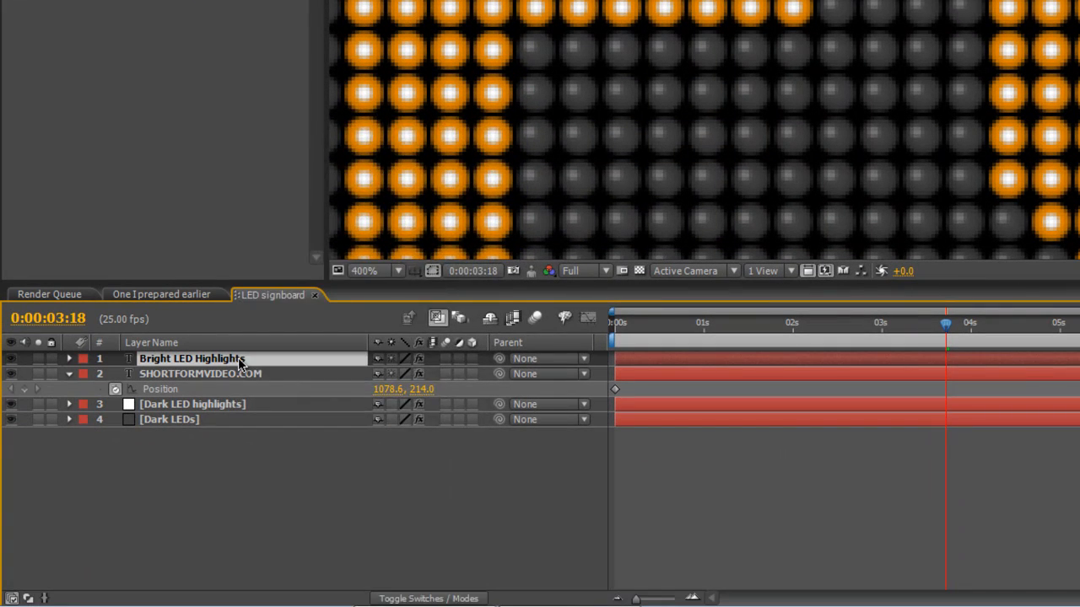
right_click(189, 358)
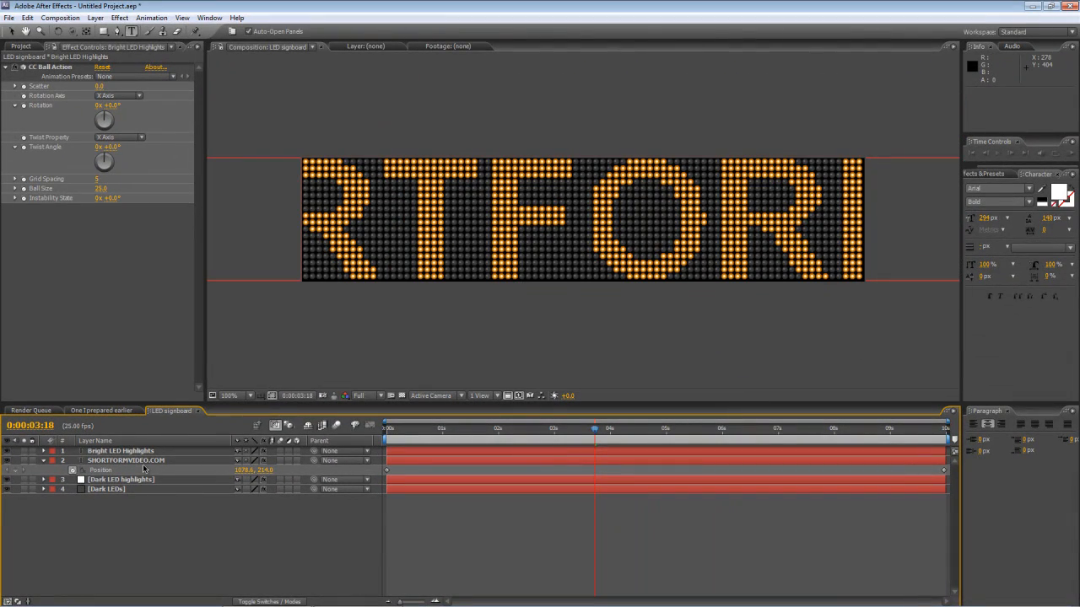
Step: Apply a Stylize > Glow effect to the selected SHORTFORMVIDEO.COM text layer
left_click(125, 461)
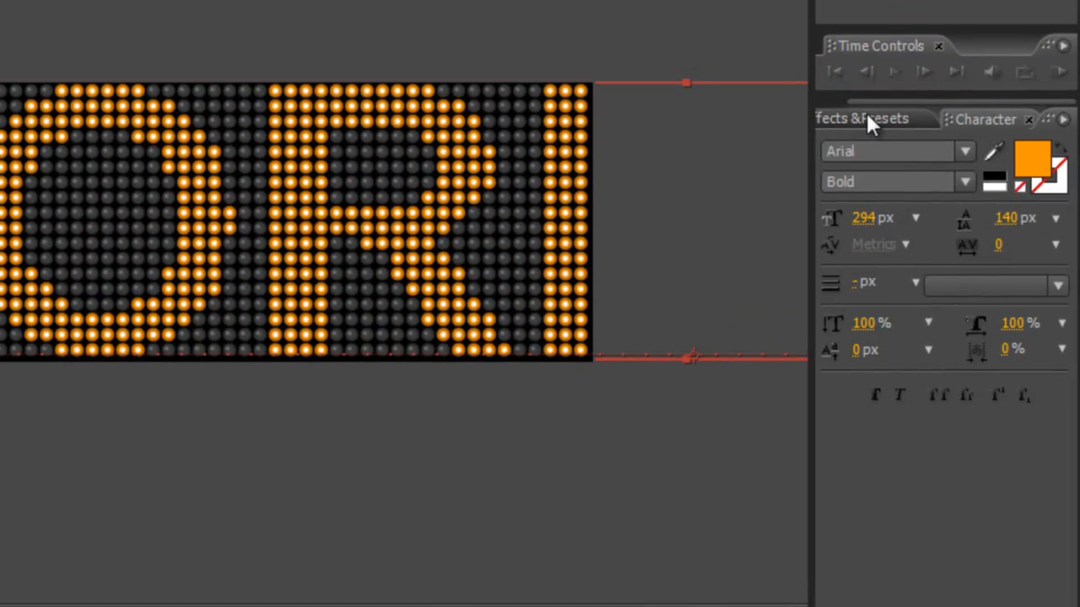
left_click(860, 118)
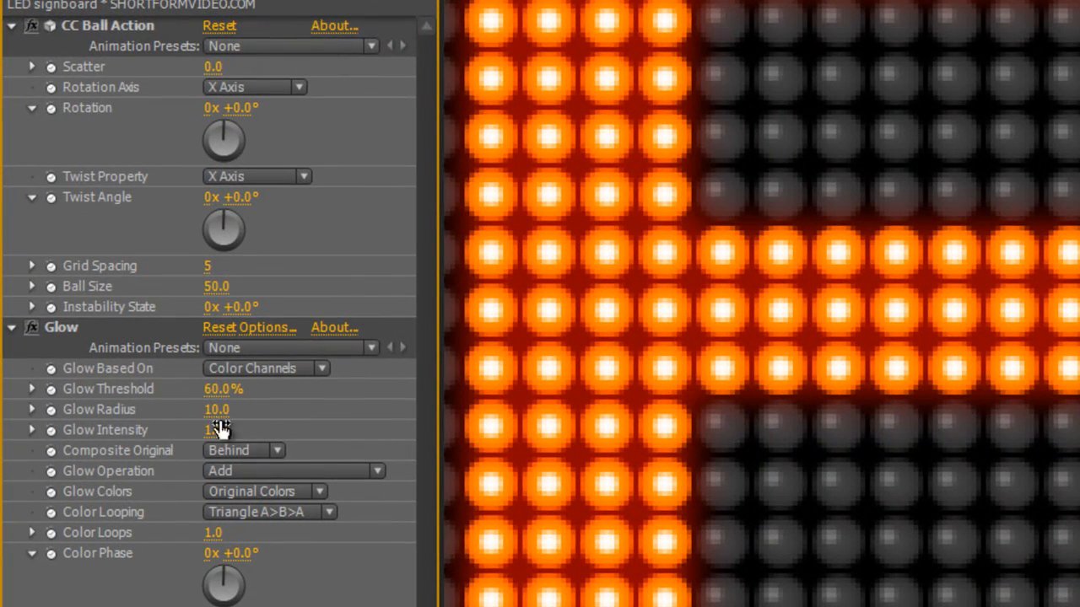
Step: Raise the Glow Radius from 10 to 30 for a wider orange halo
left_click_drag(211, 410, 232, 409)
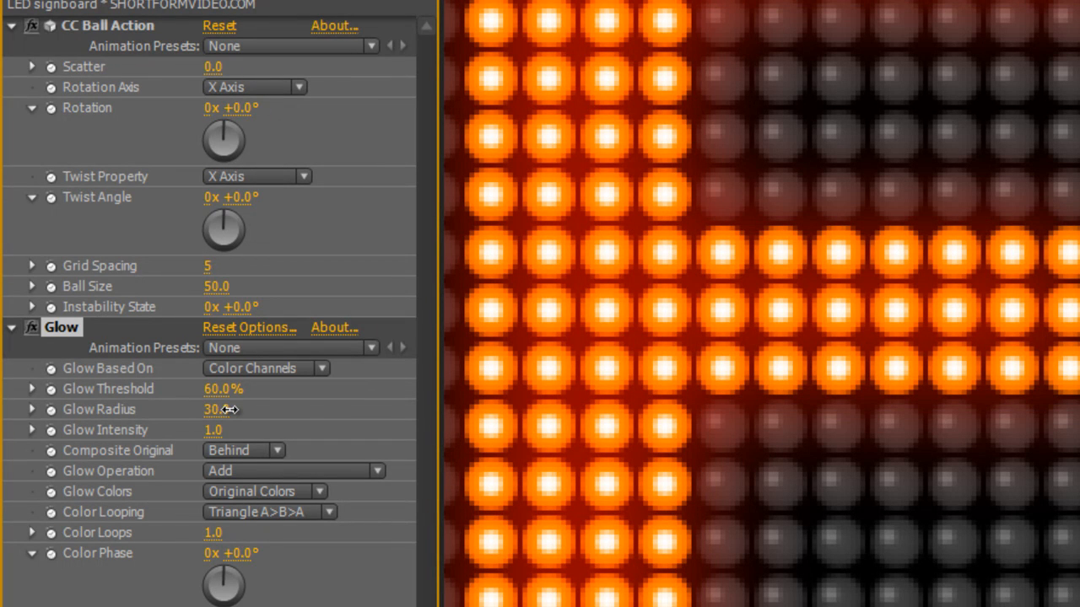
double_click(216, 410)
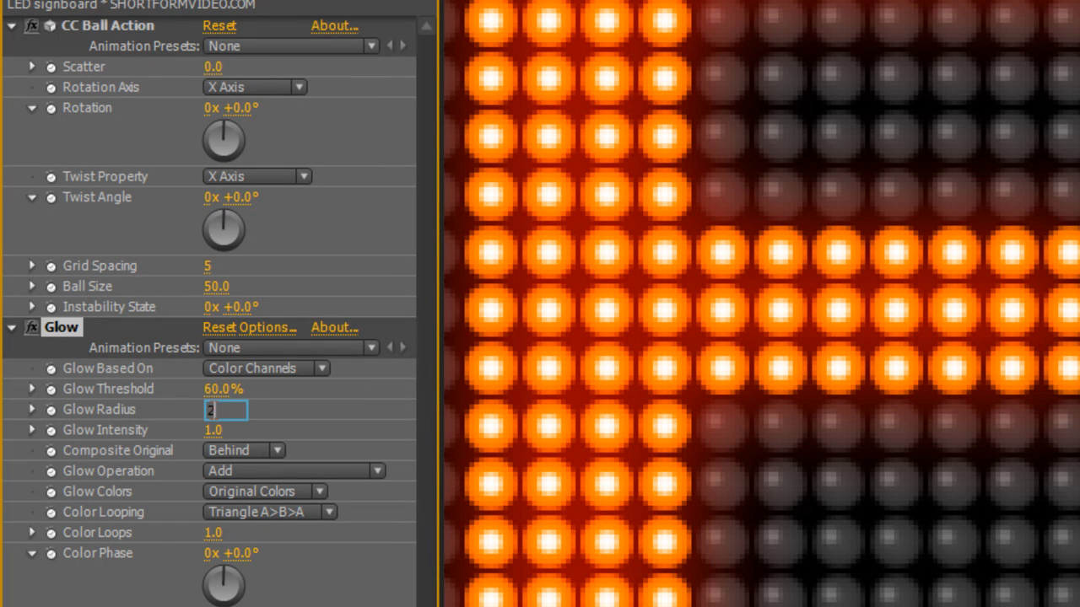